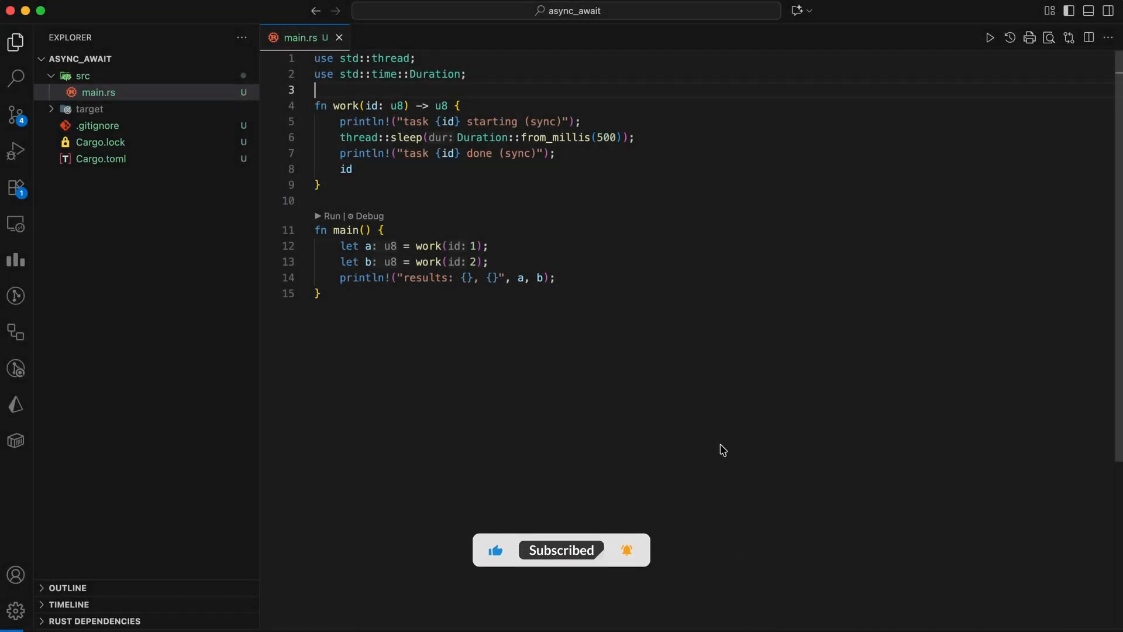
mouse_move(628, 192)
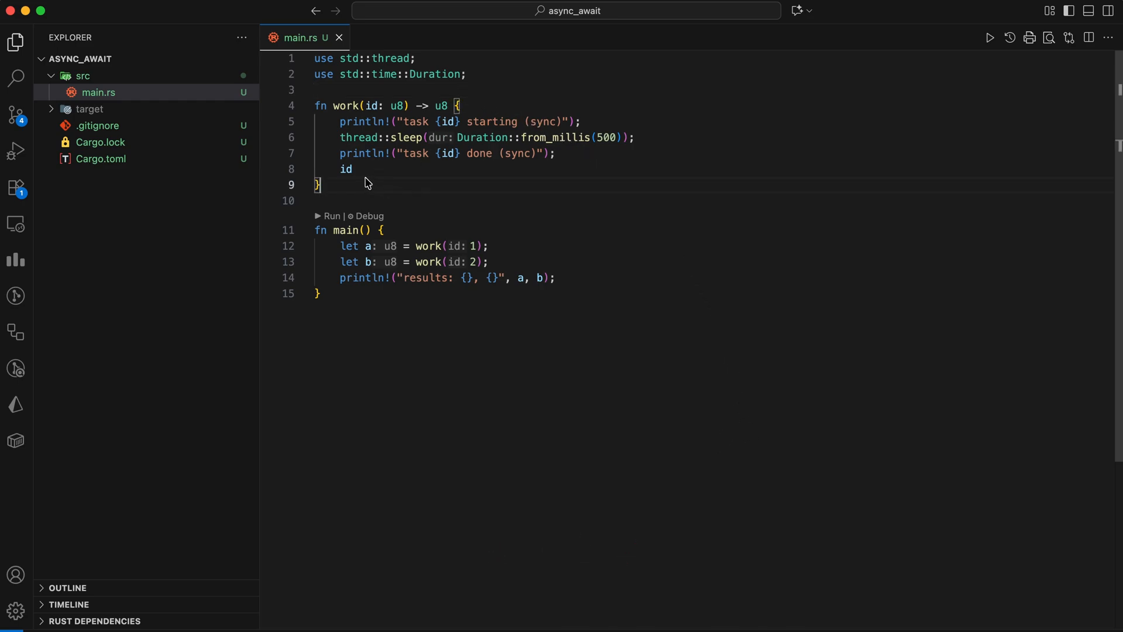
- Run the thread::sleep example with cargo run, printing task results 1 then 2
click(430, 245)
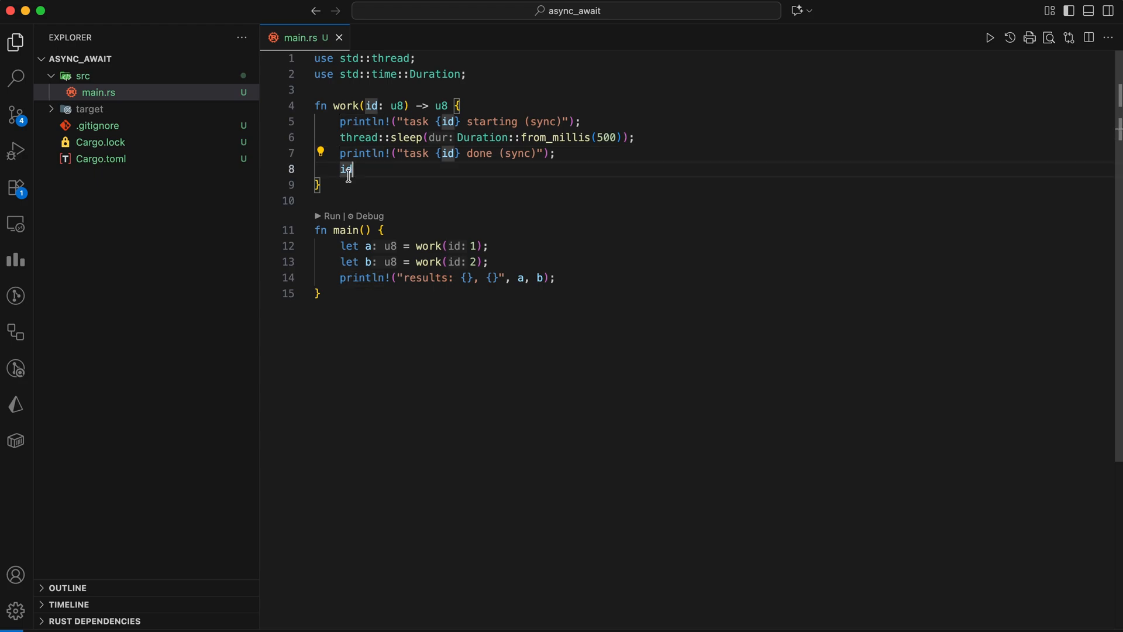
key(ctrl+`)
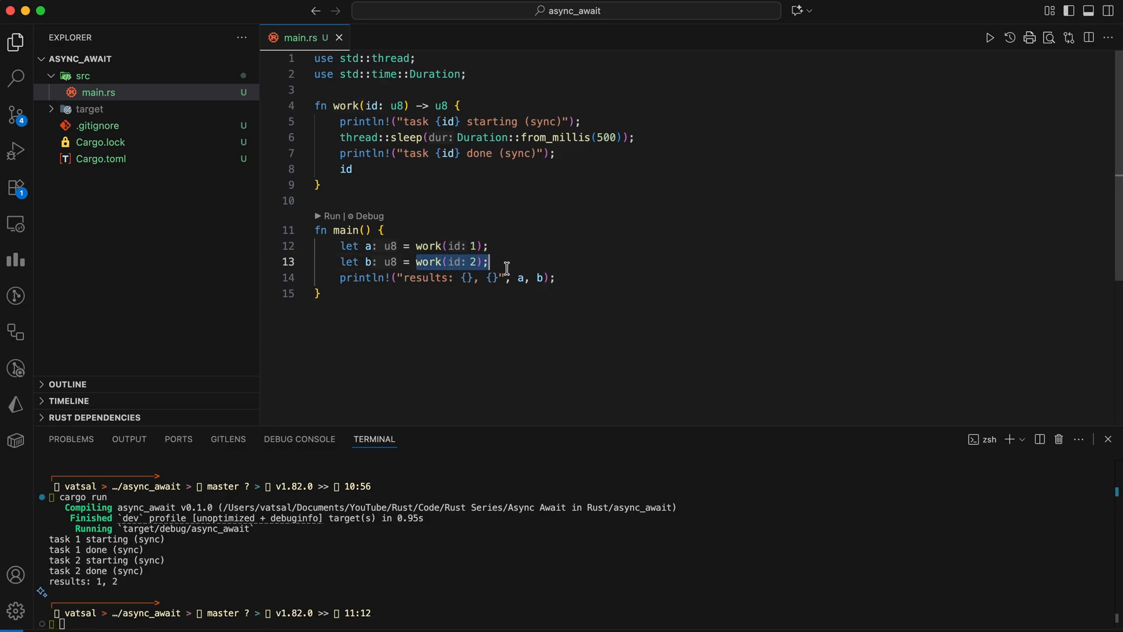
click(512, 261)
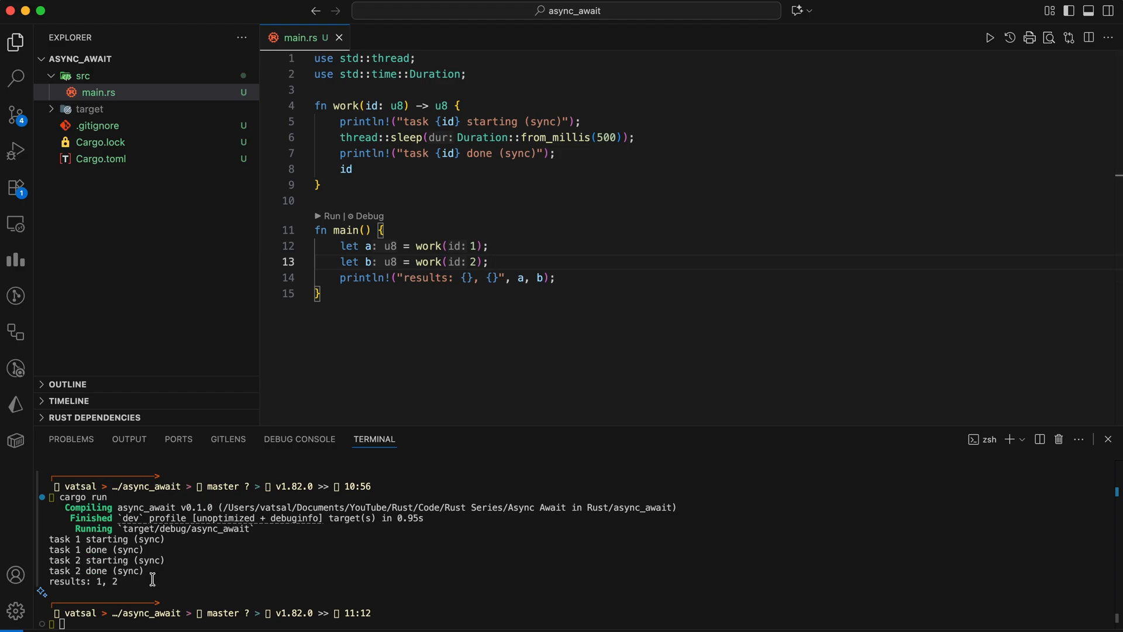
mouse_move(667, 282)
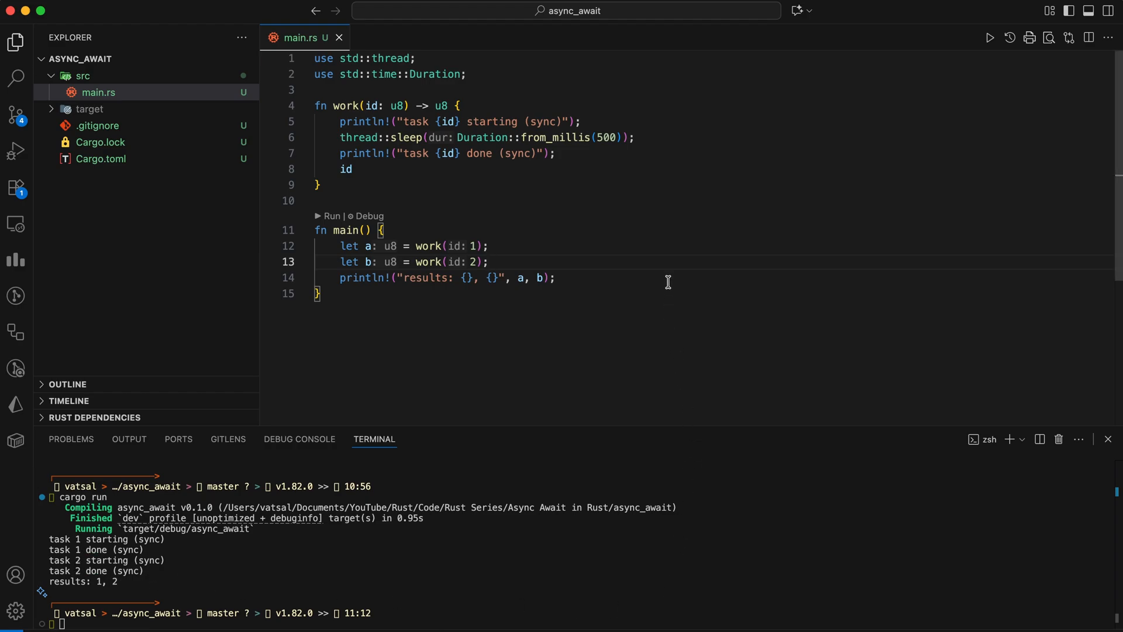
mouse_move(437, 334)
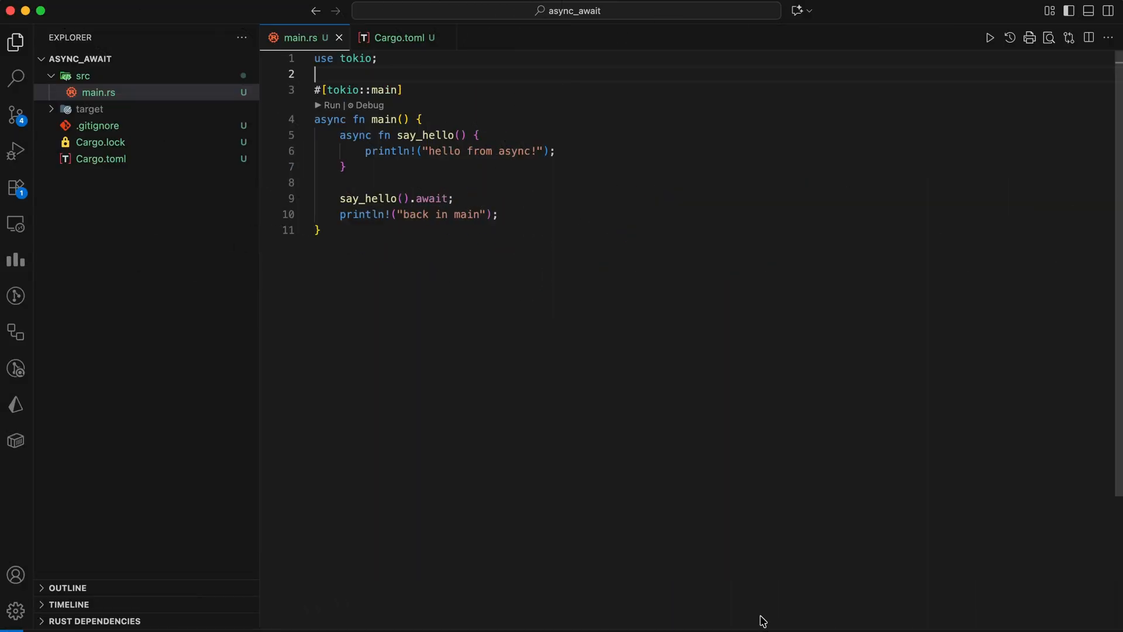
mouse_move(418, 77)
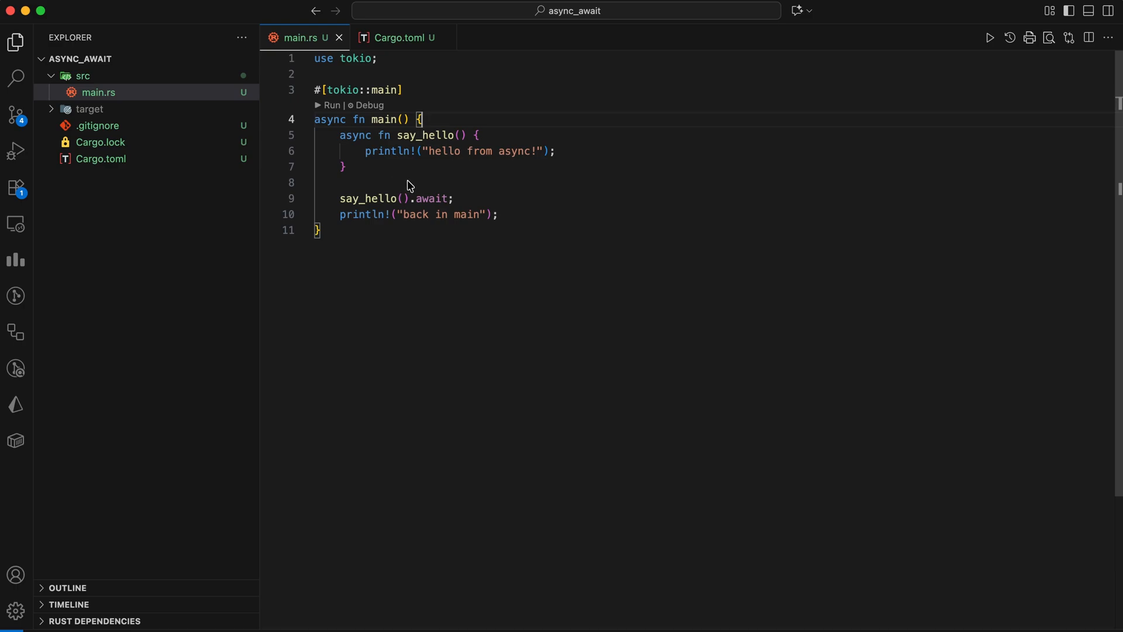
- Confirm tokio in Cargo.toml, run the say_hello async example, and open Future's definition
click(396, 38)
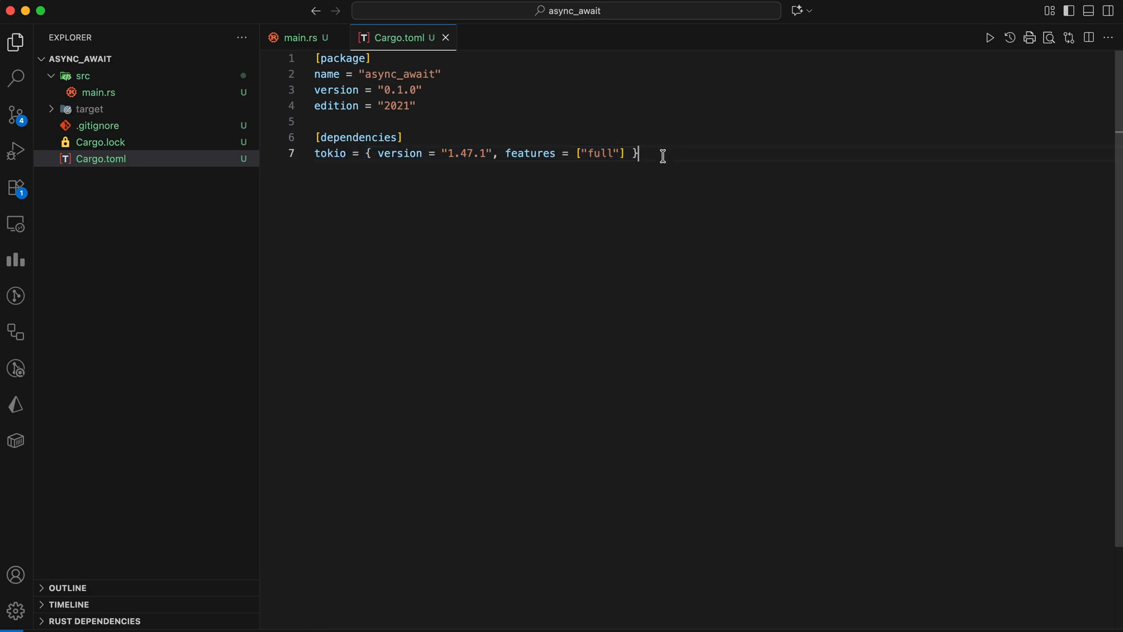
click(303, 37)
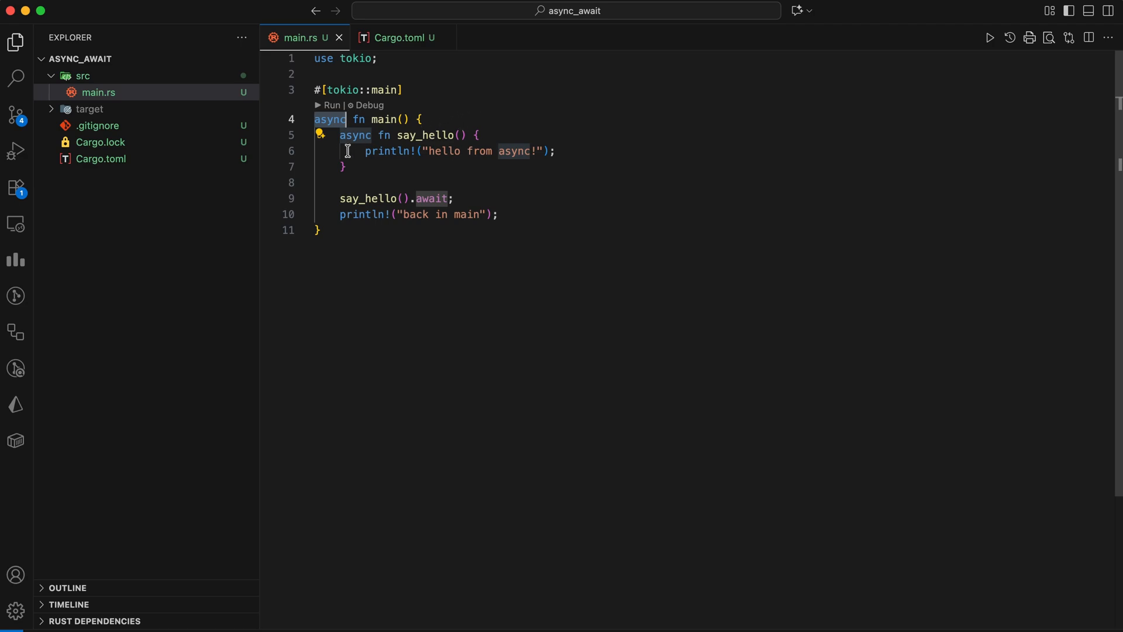
click(423, 135)
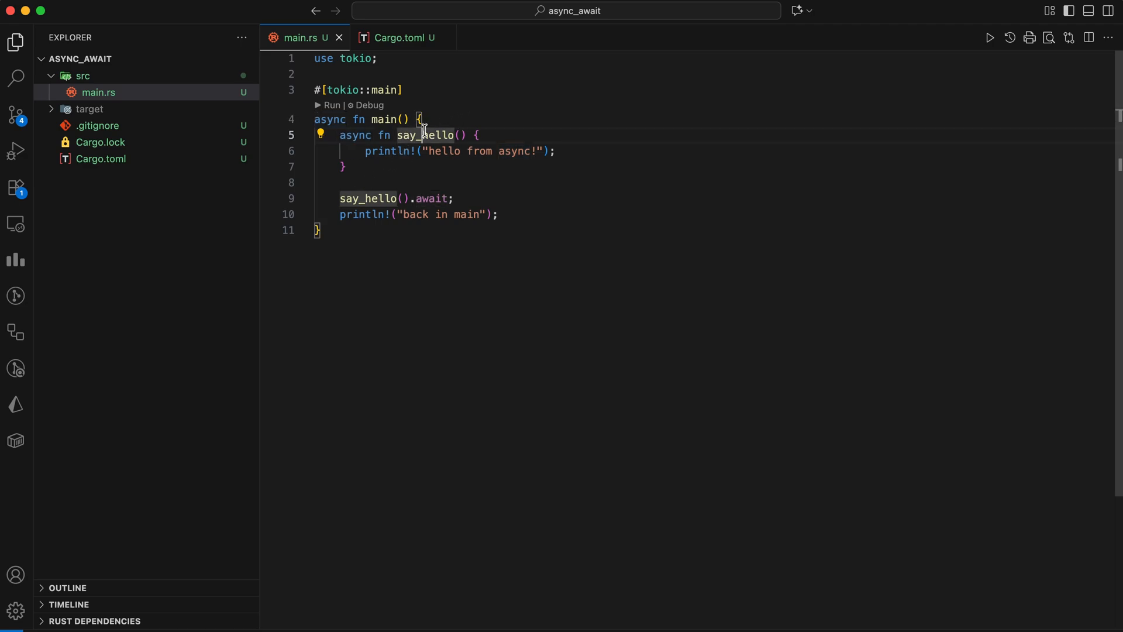
mouse_move(388, 172)
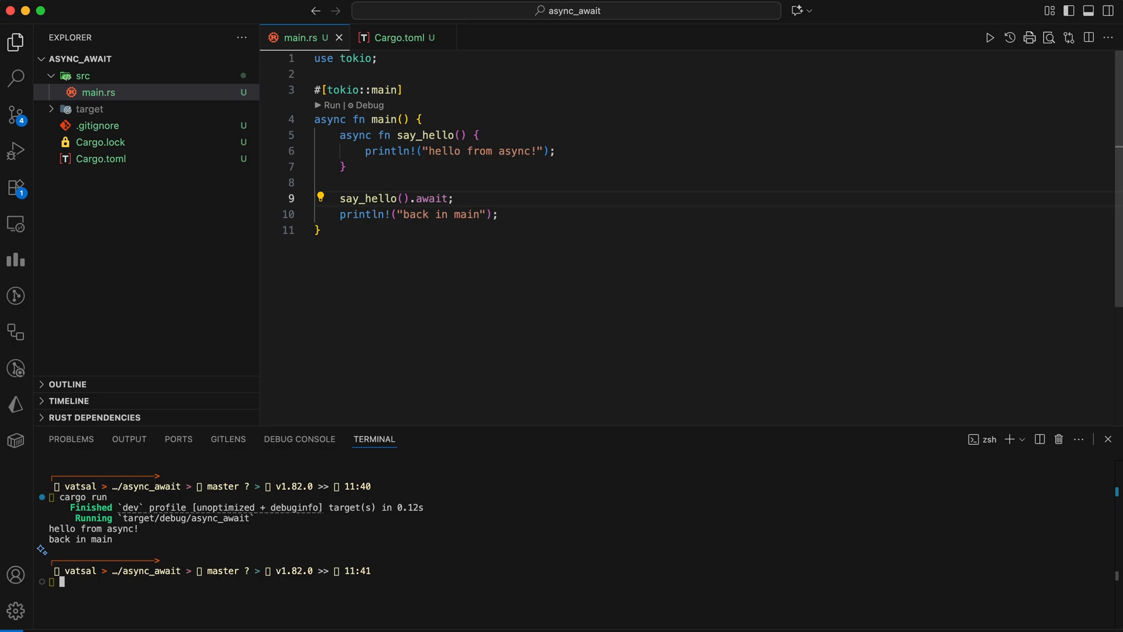
mouse_move(342, 159)
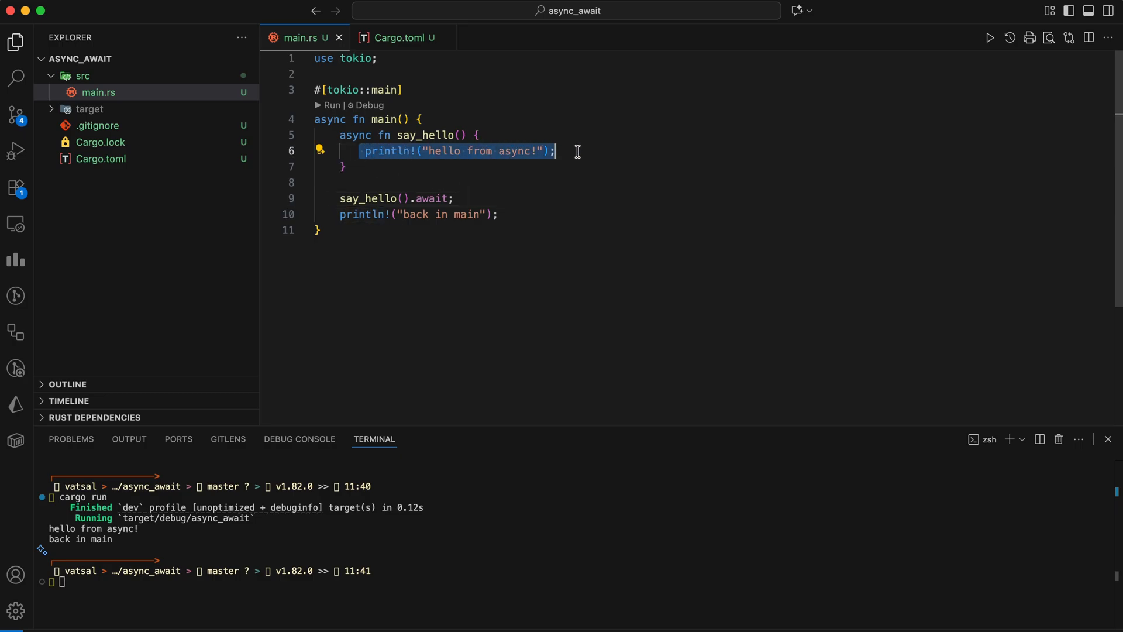
click(488, 310)
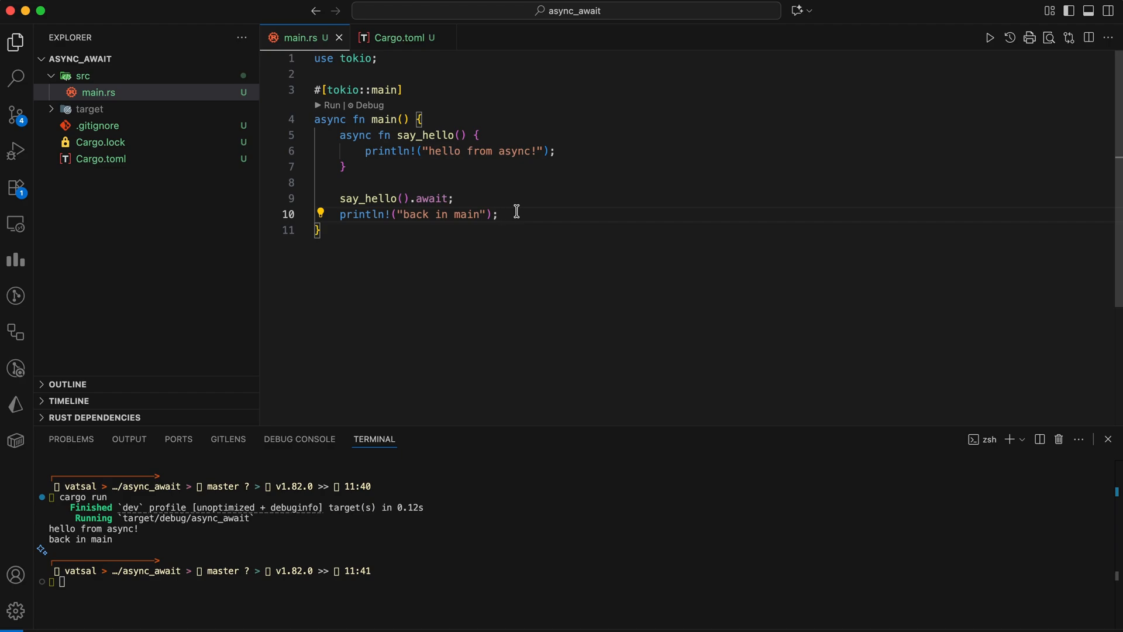
click(1107, 438)
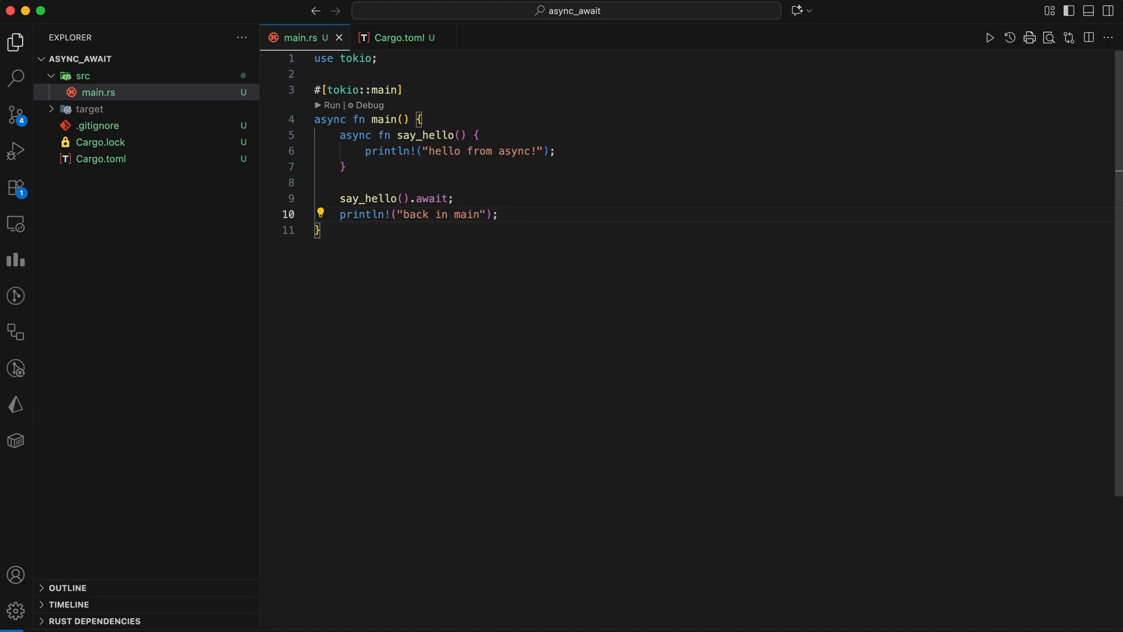
mouse_move(497, 198)
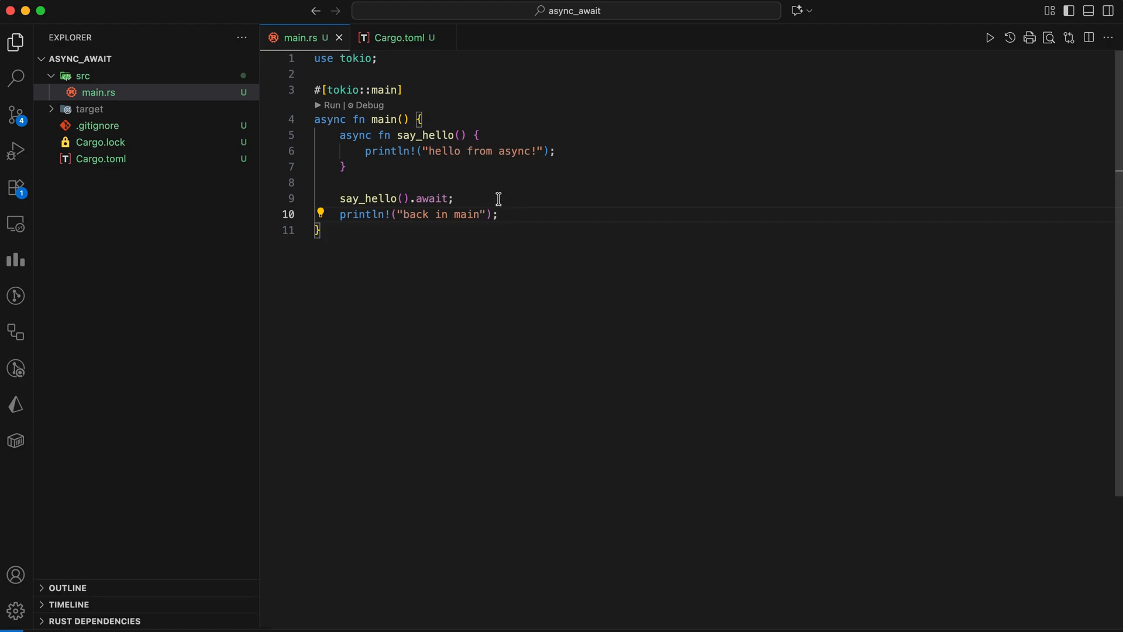
click(417, 134)
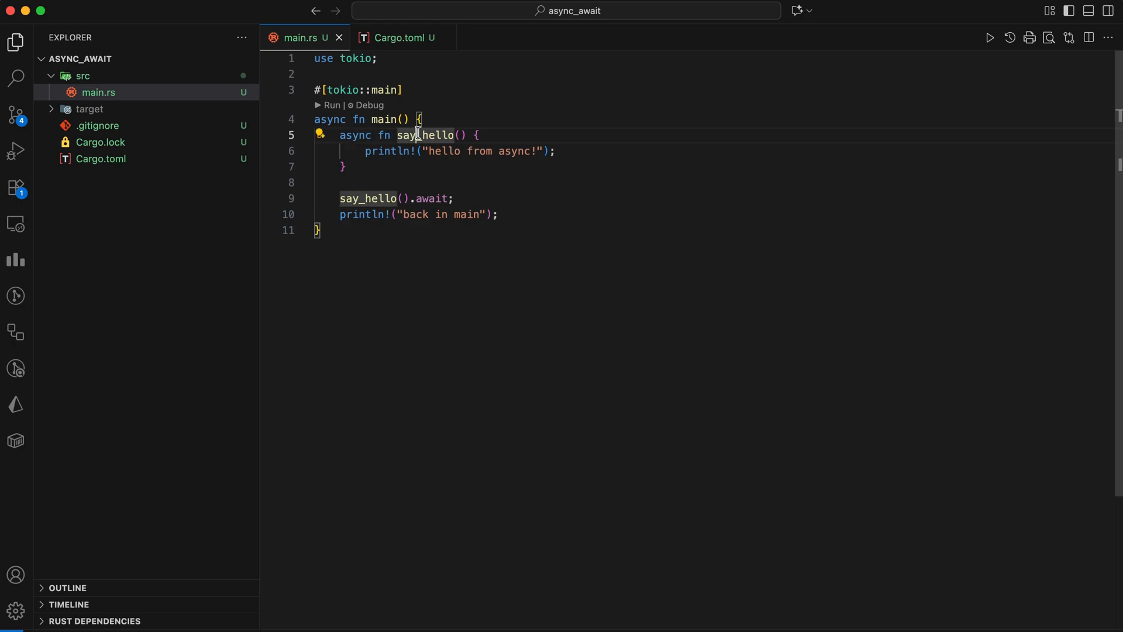
mouse_move(354, 134)
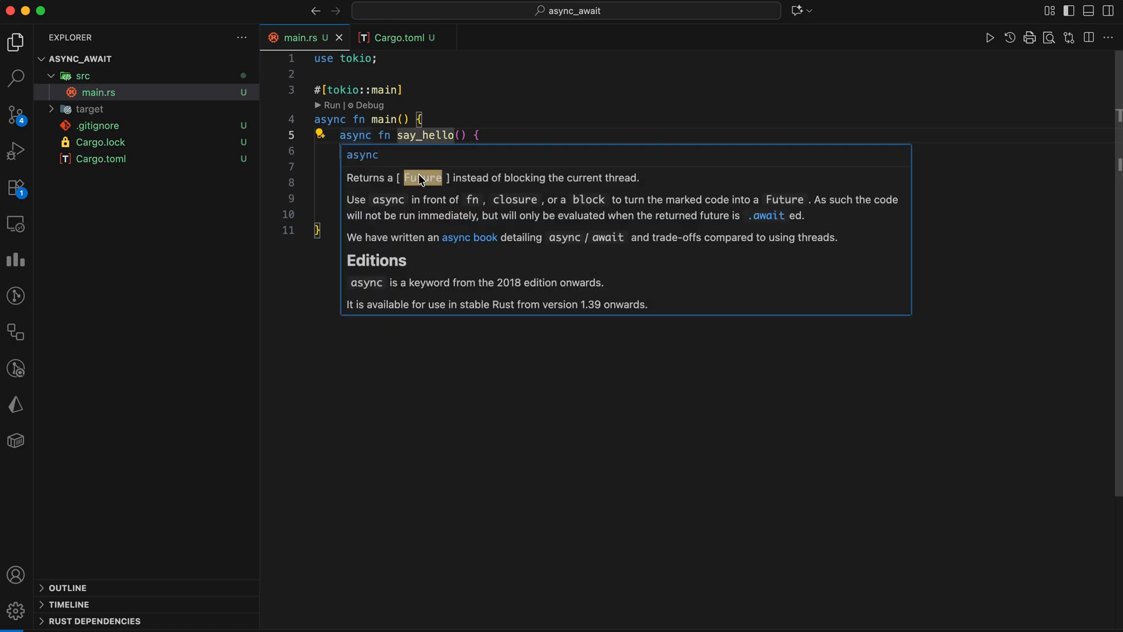
mouse_move(513, 133)
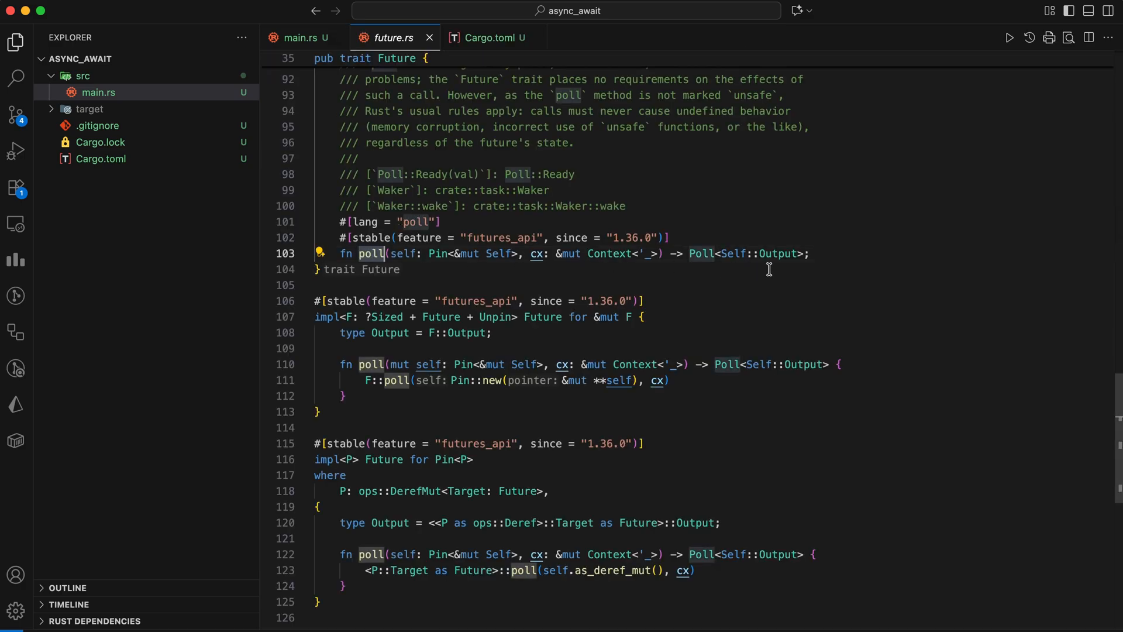
- Run the tokio::join! example: tasks 1–2 finish sequentially, tasks 3–4 overlap
click(300, 38)
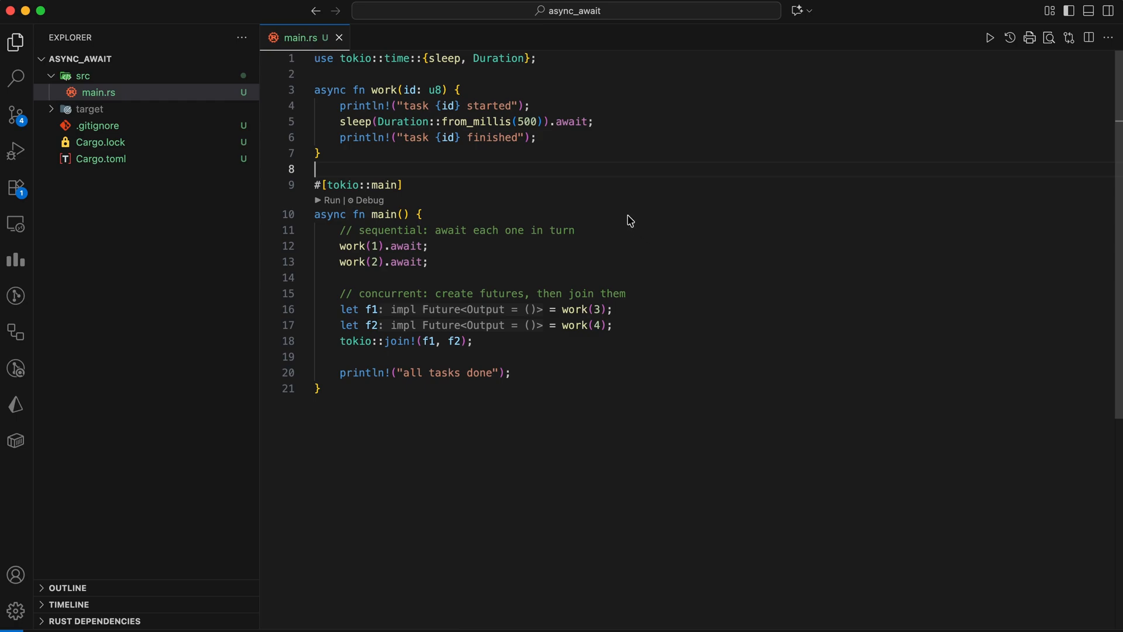
mouse_move(432, 168)
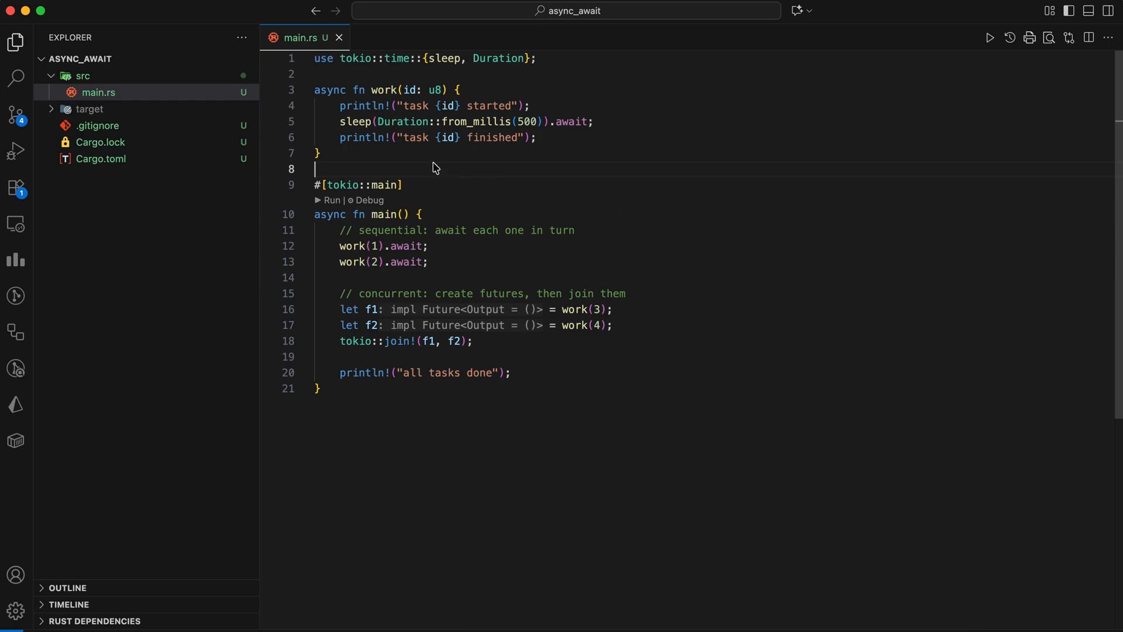
mouse_move(371, 122)
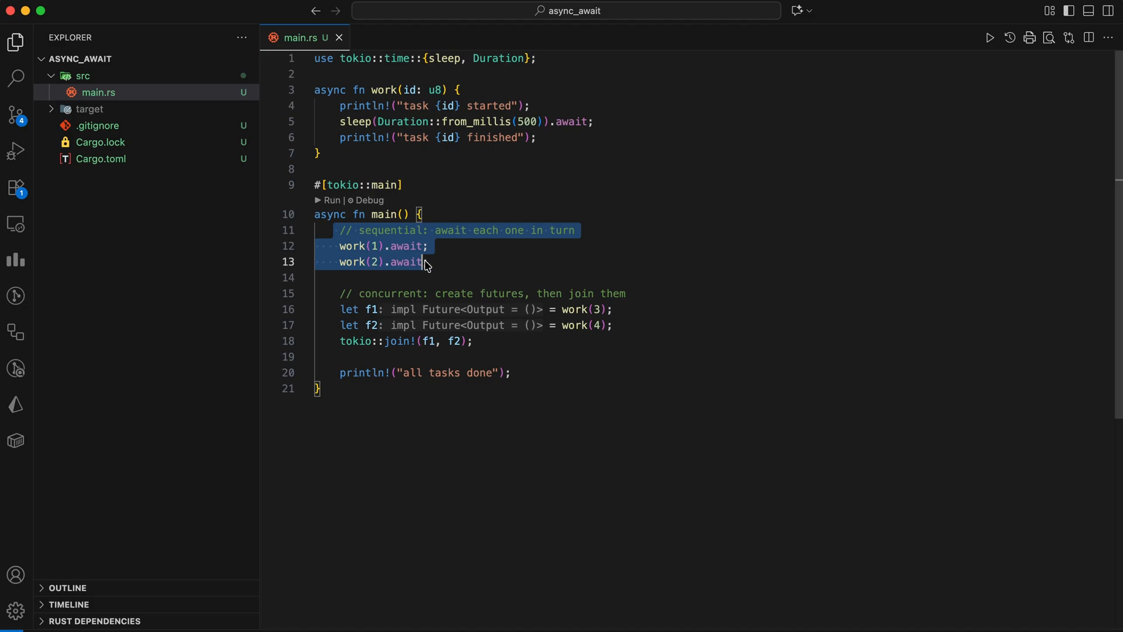
click(428, 262)
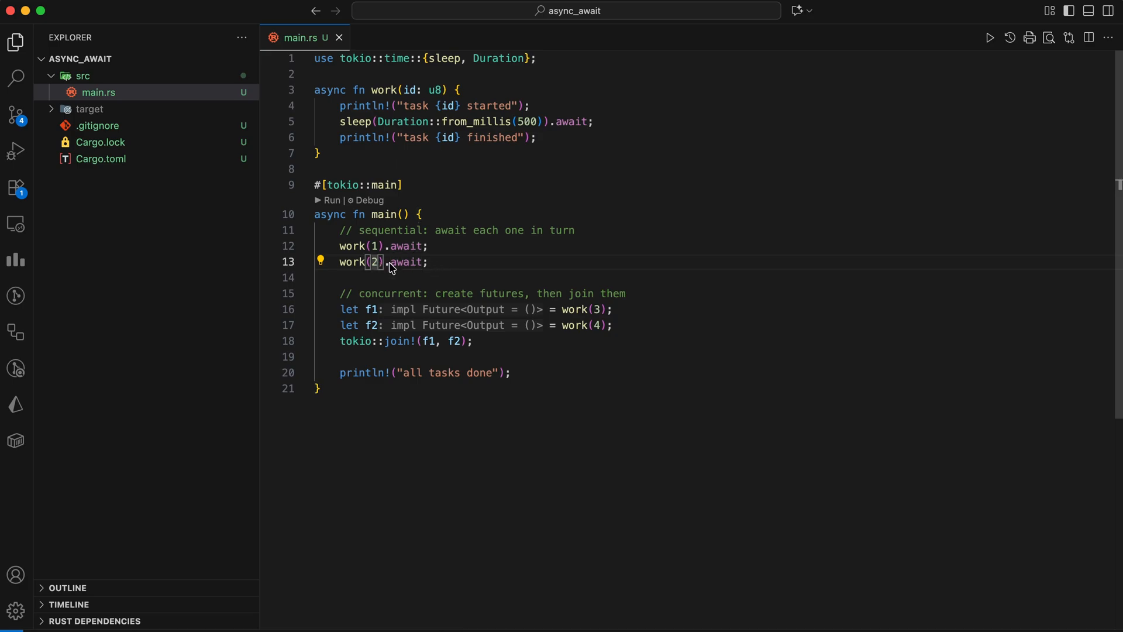
mouse_move(406, 262)
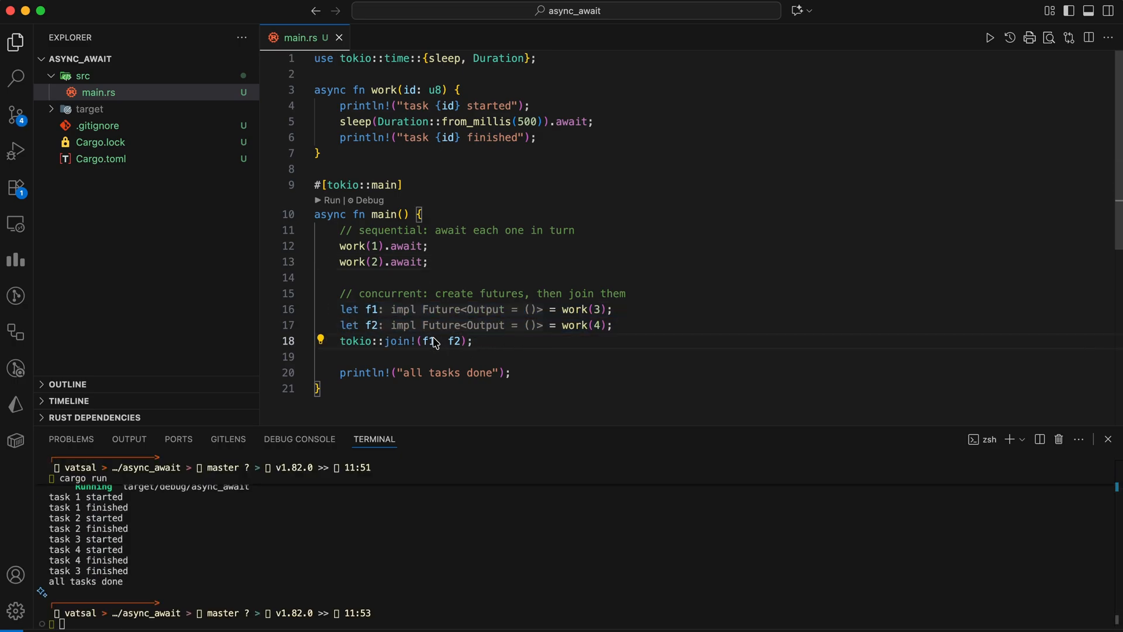
mouse_move(573, 325)
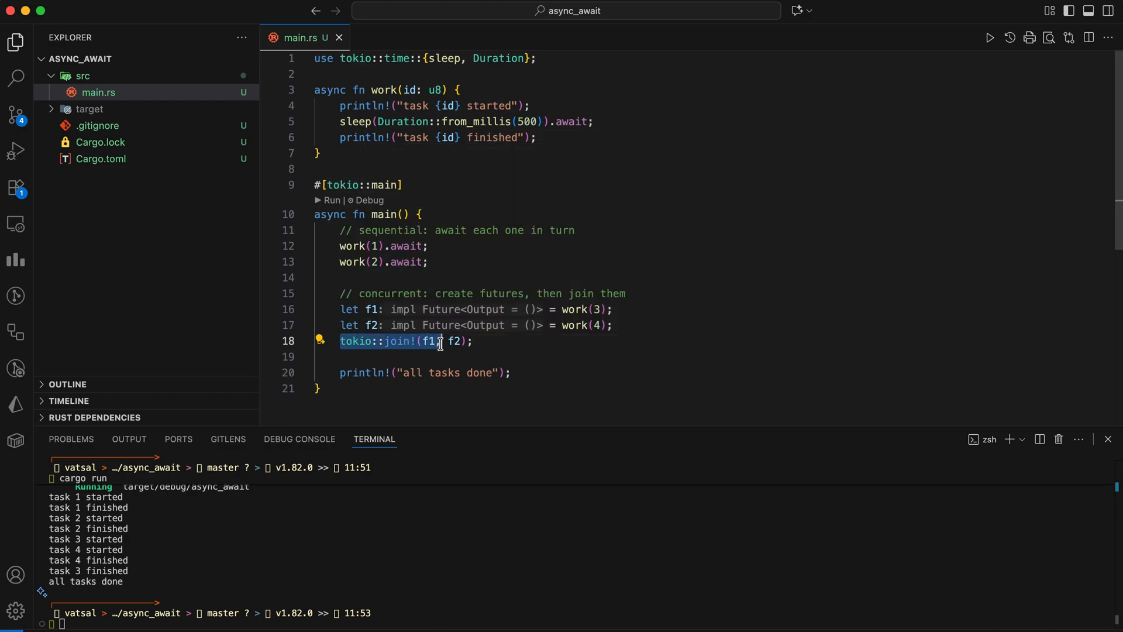
click(492, 347)
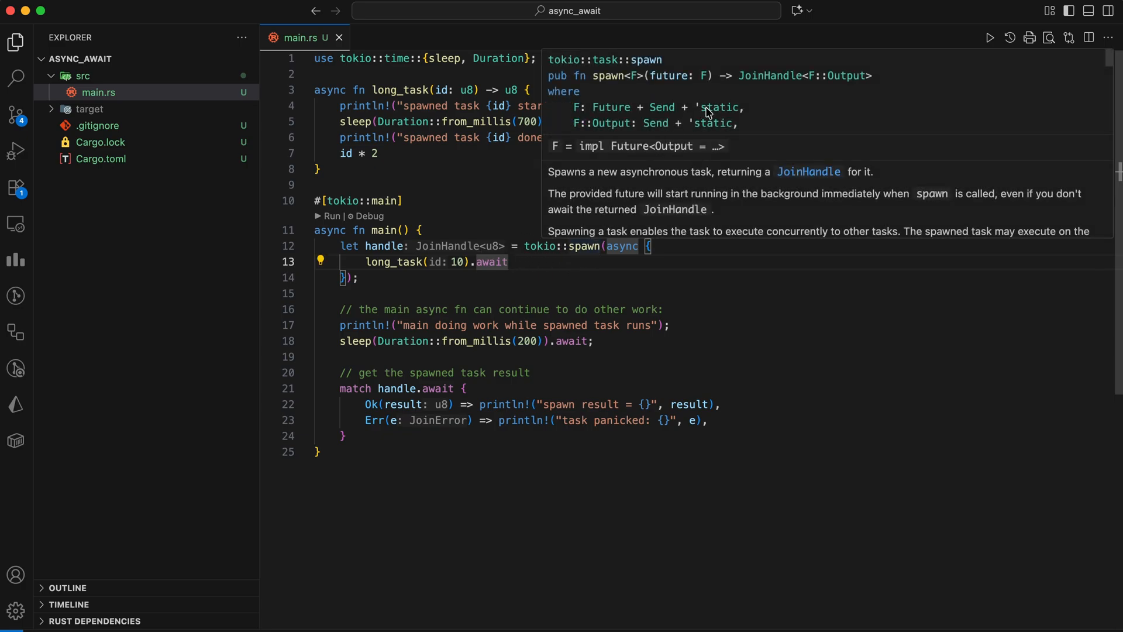
mouse_move(705, 181)
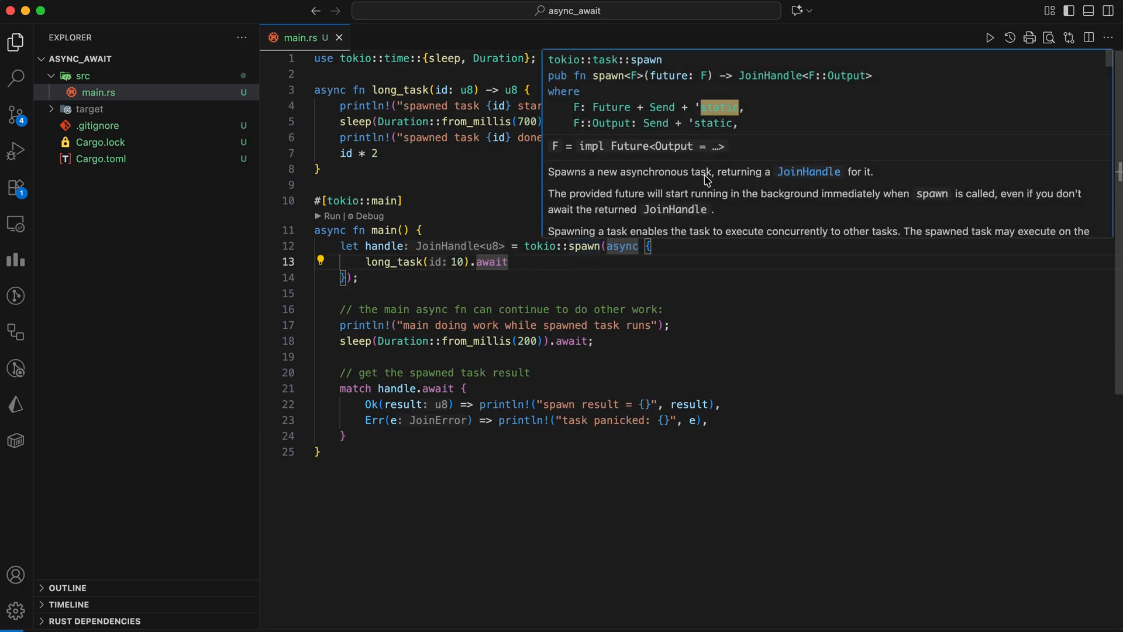
mouse_move(771, 198)
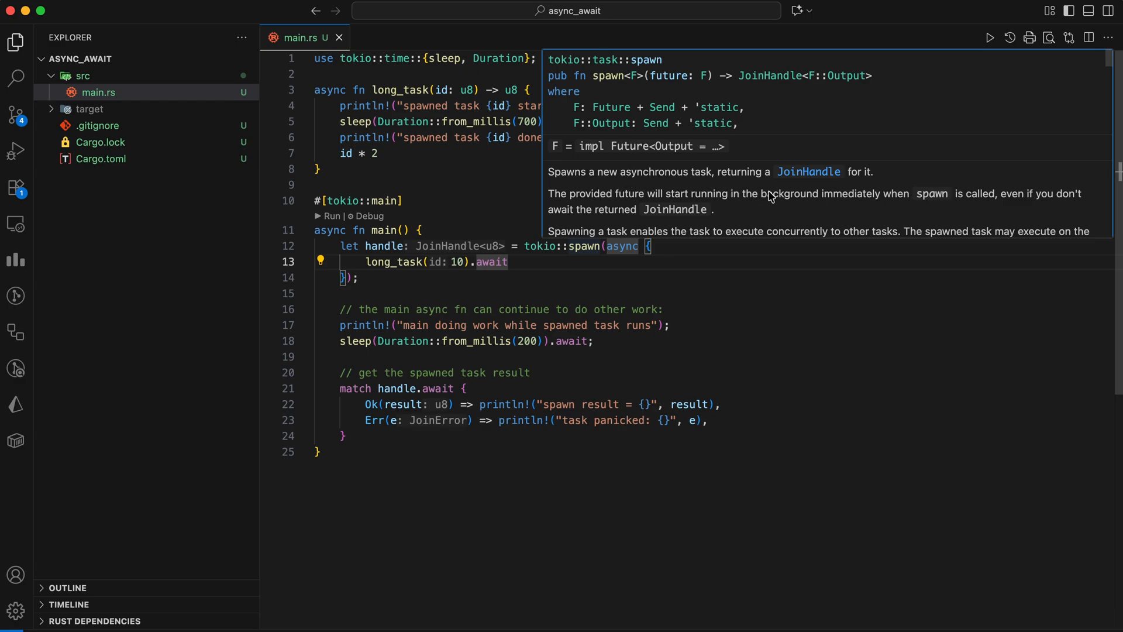
mouse_move(791, 188)
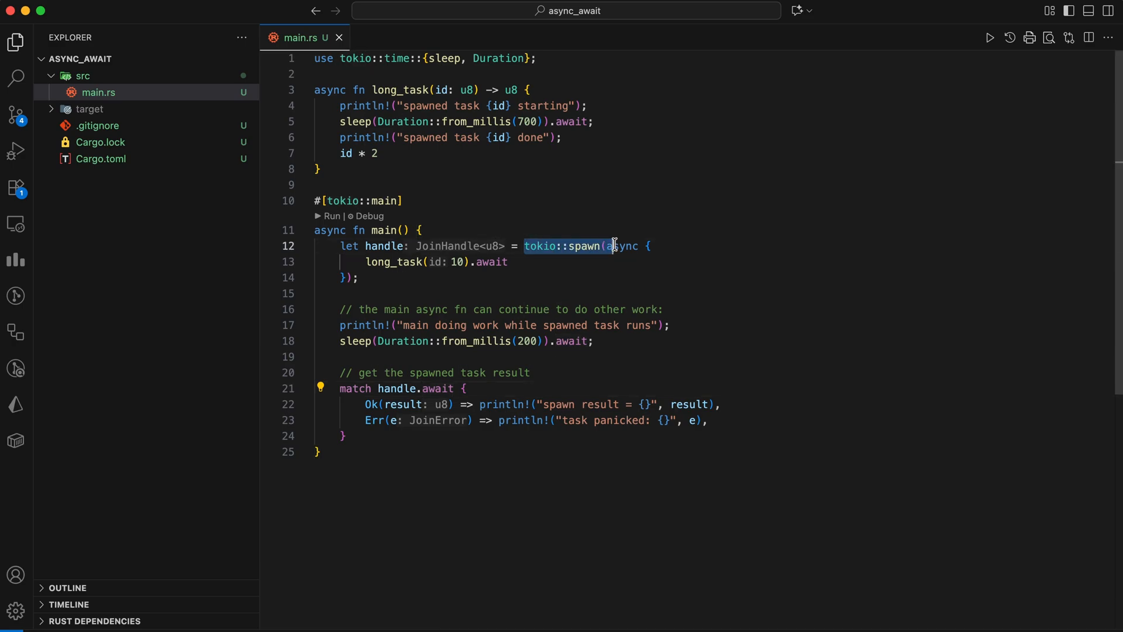
- Run the tokio::spawn example, showing task 10 start and finish and spawn result = 20
click(404, 261)
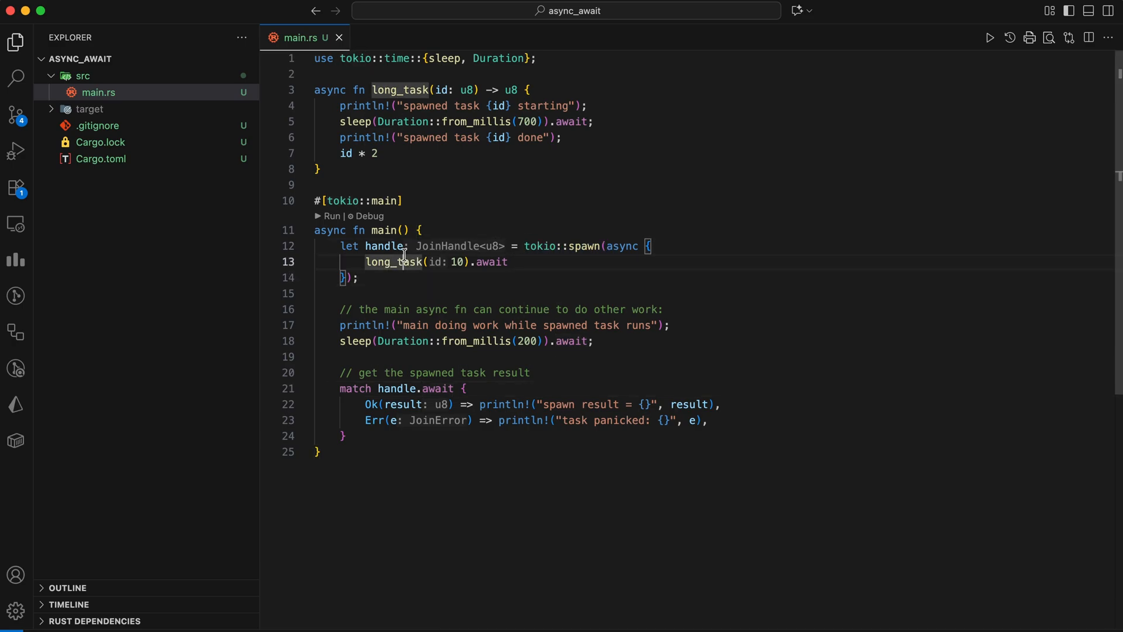
mouse_move(559, 268)
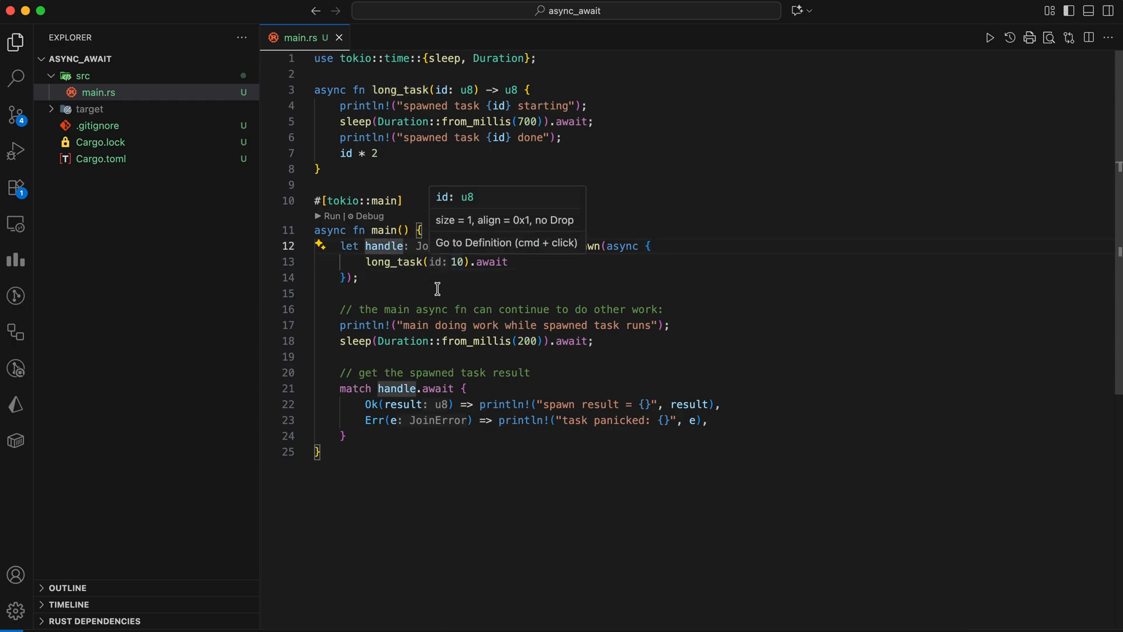
mouse_move(424, 369)
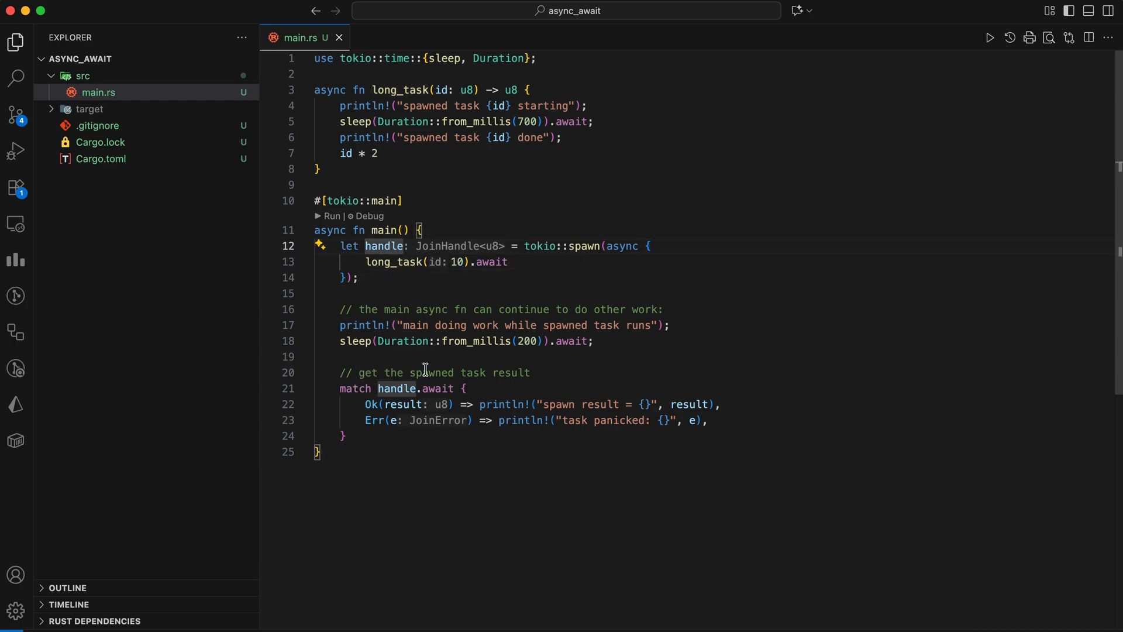
click(349, 341)
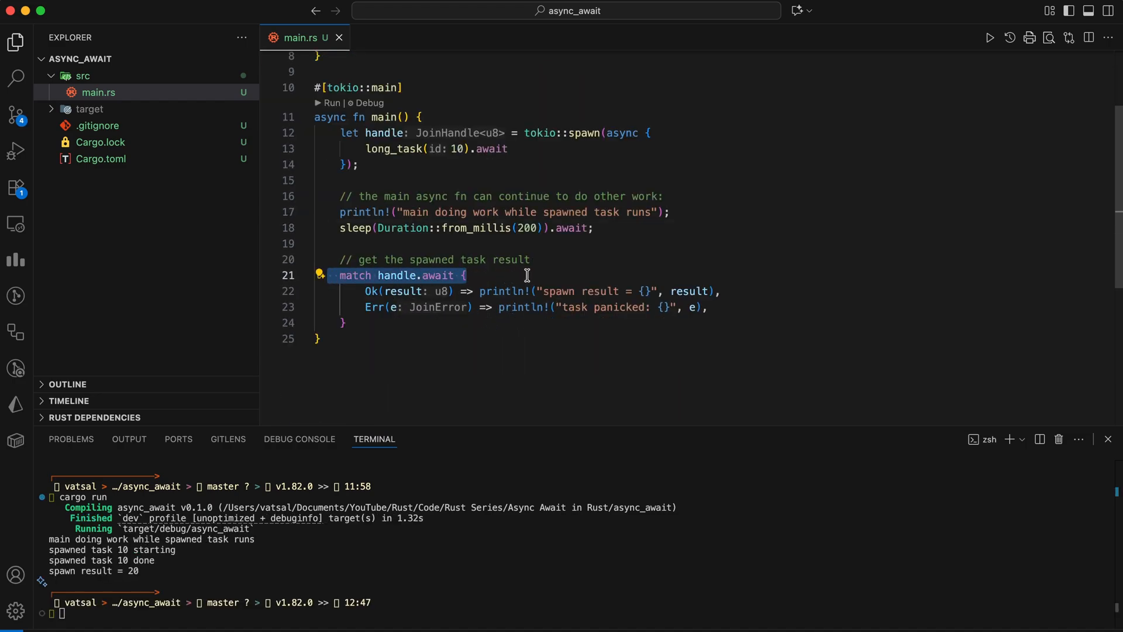
click(587, 340)
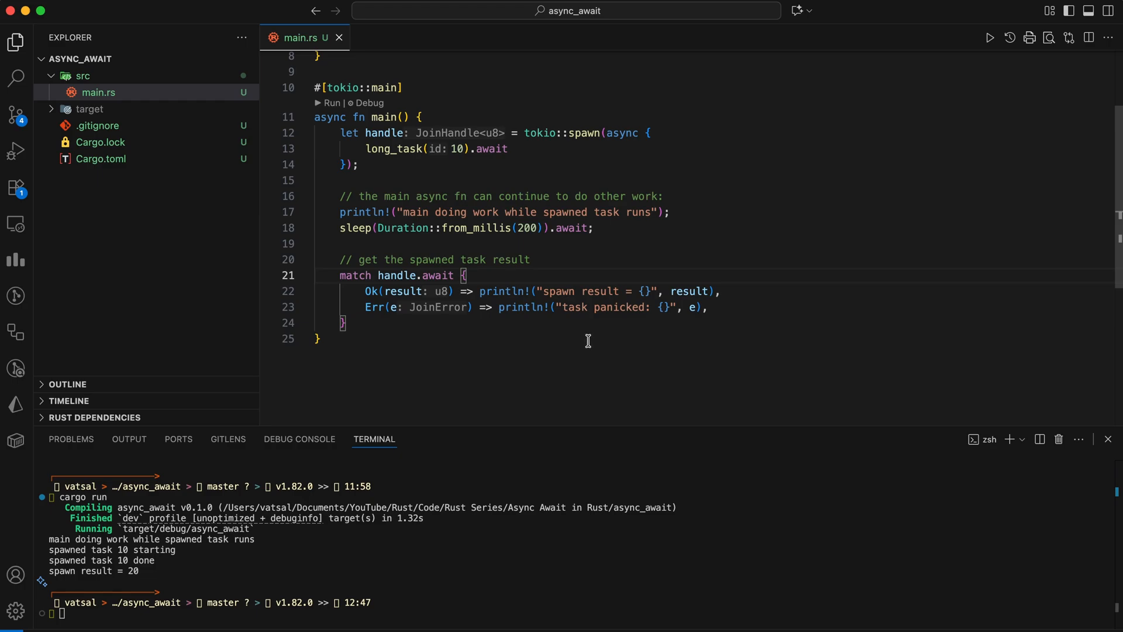
click(709, 307)
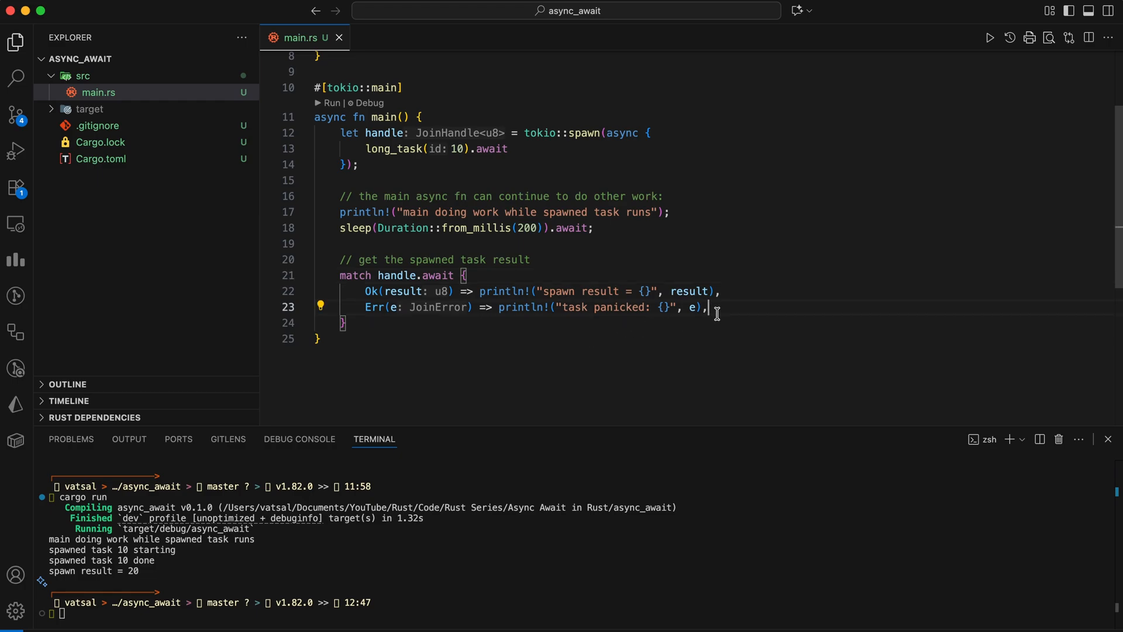
scroll(up, 3)
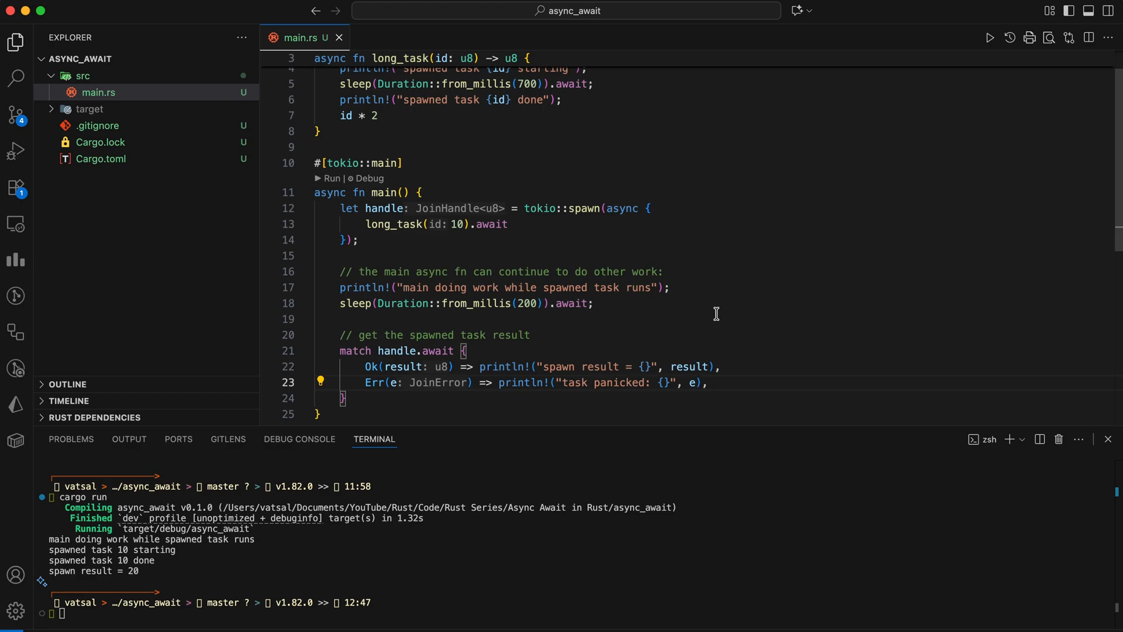
scroll(up, 3)
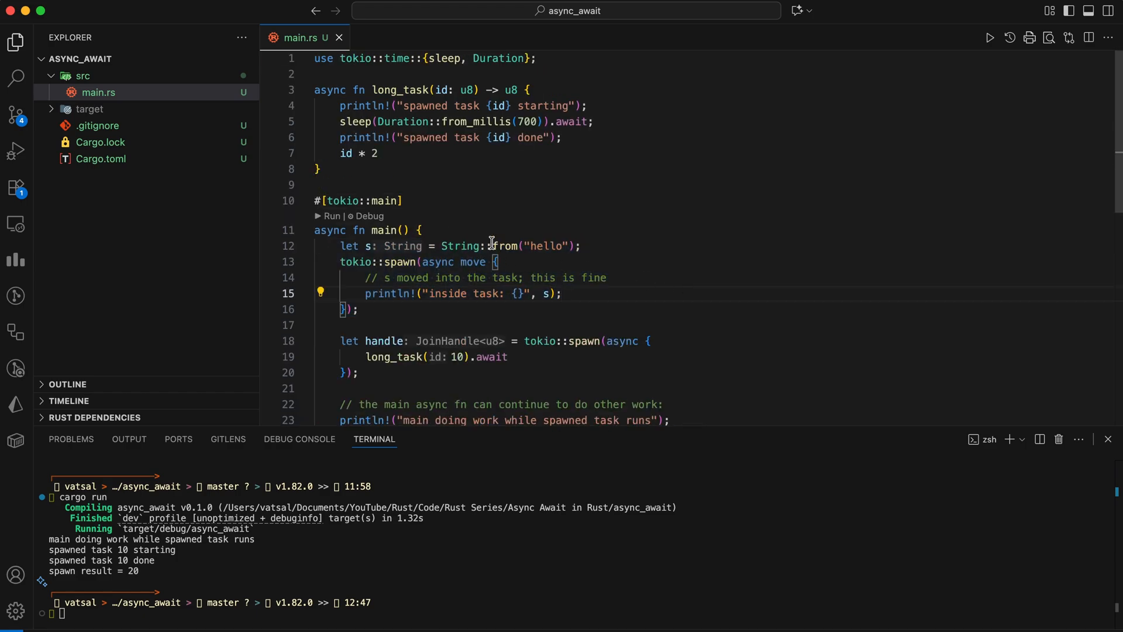
- Add a spawned async move task printing the String "hello" at the top of main
click(405, 261)
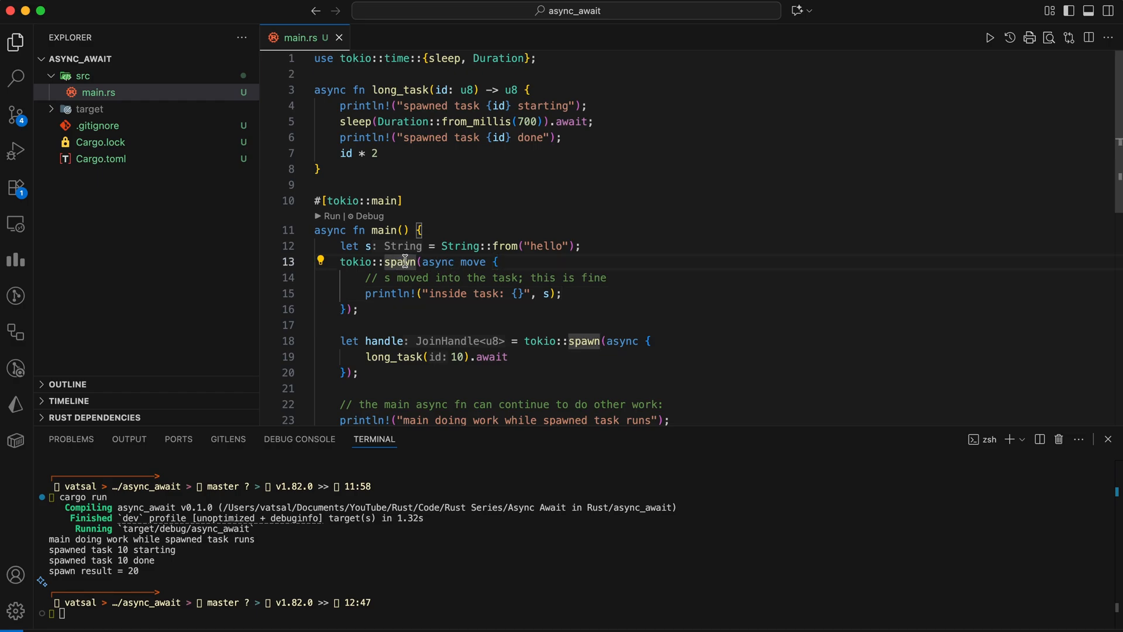
mouse_move(403, 261)
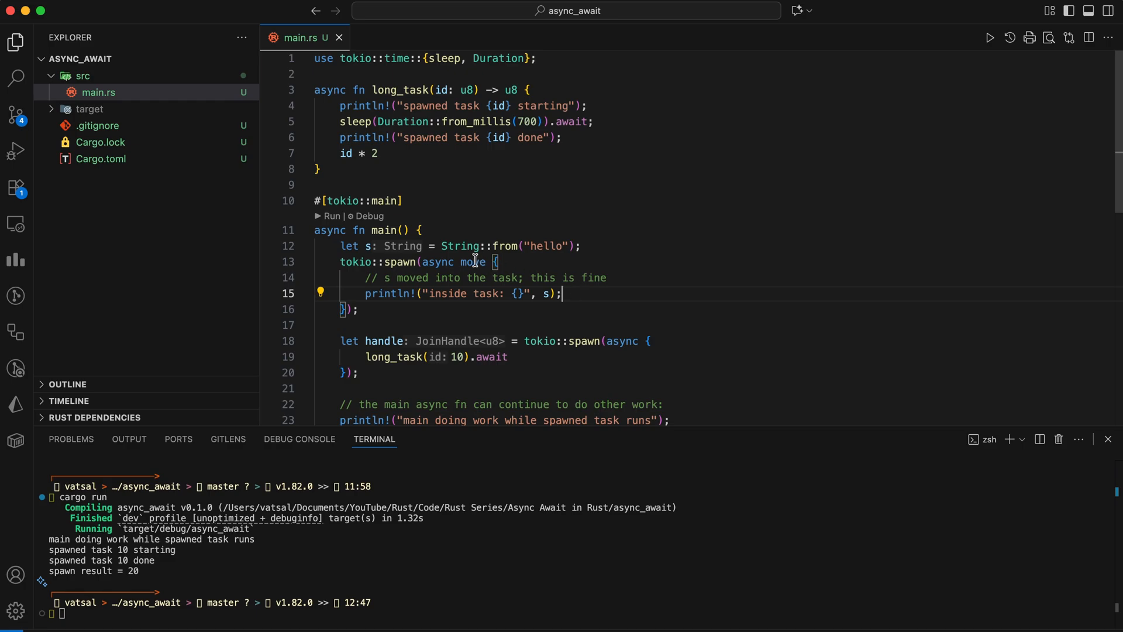
mouse_move(586, 298)
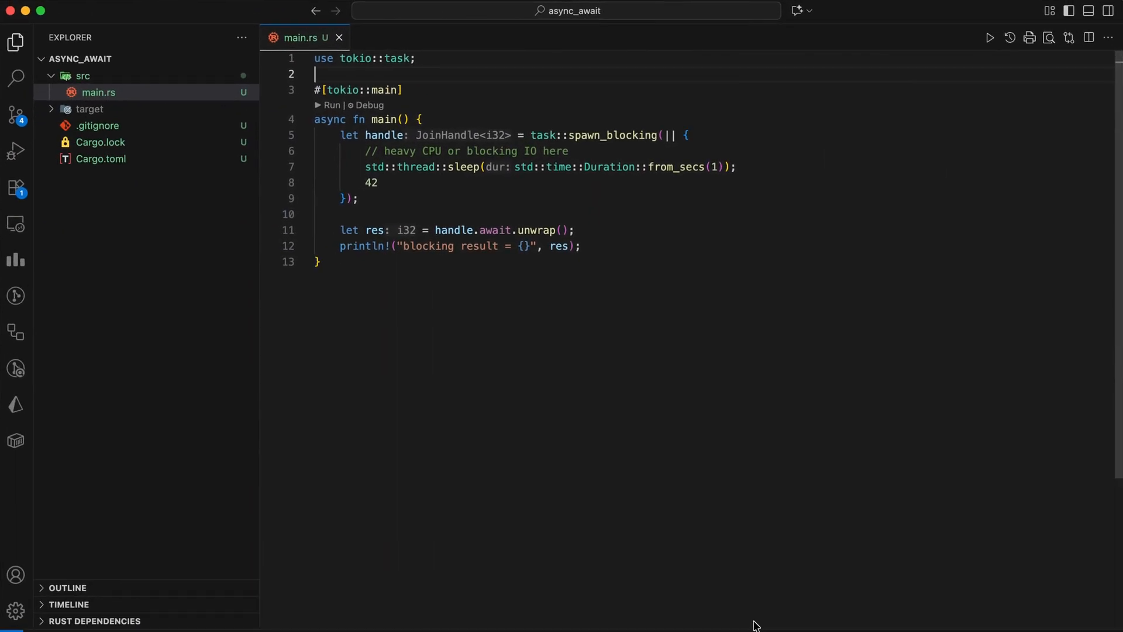
mouse_move(425, 102)
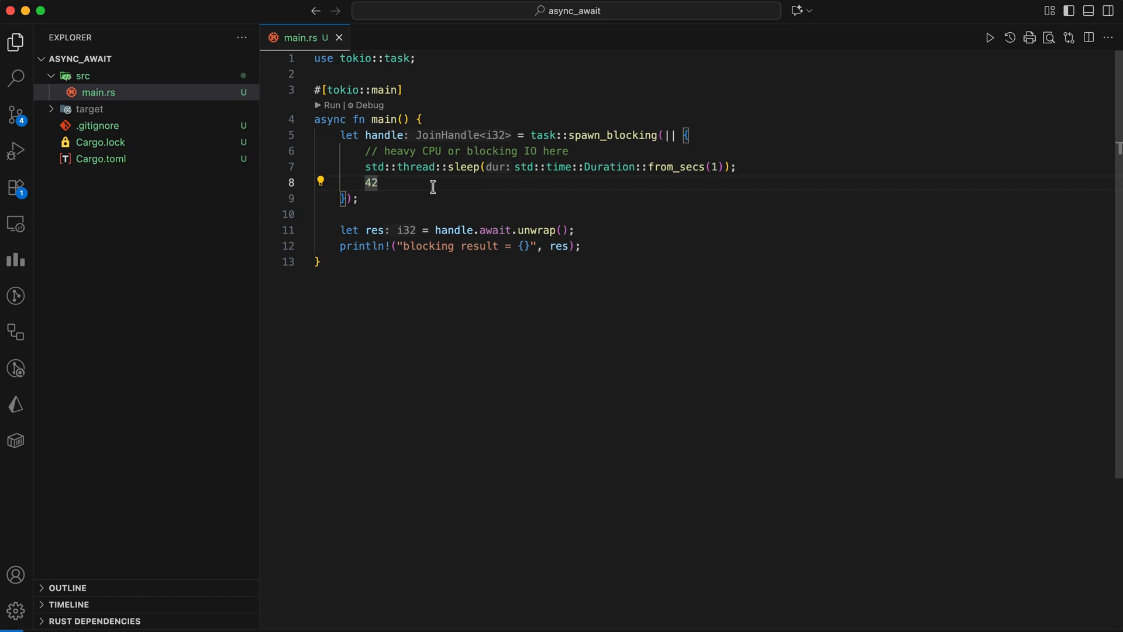
mouse_move(335, 226)
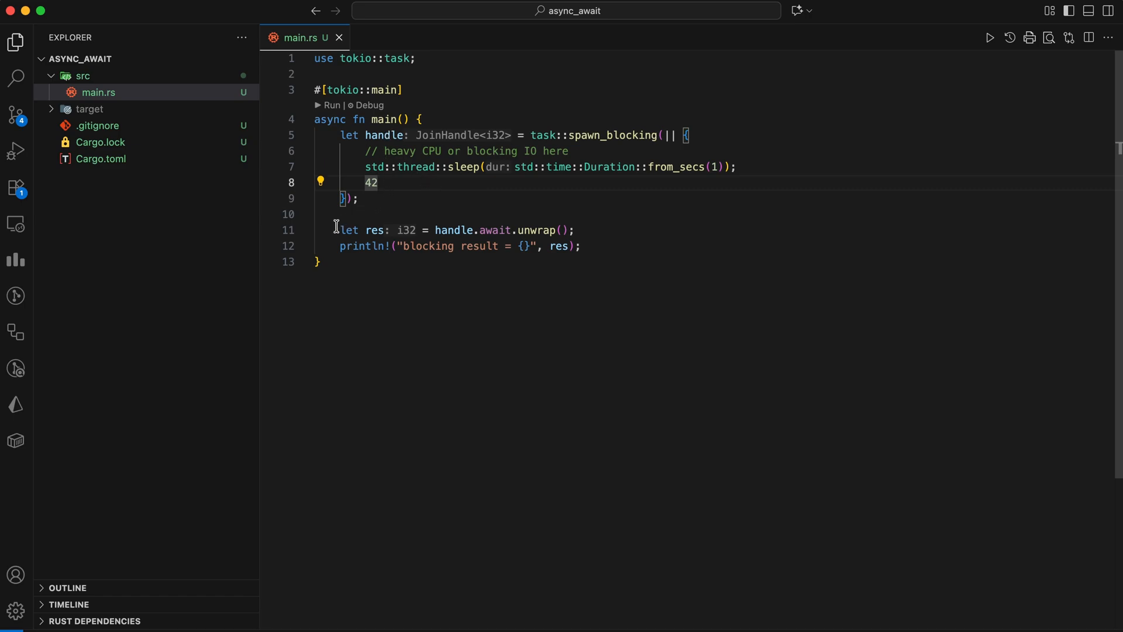
- Run the task::spawn_blocking example, printing blocking result = 42
click(622, 245)
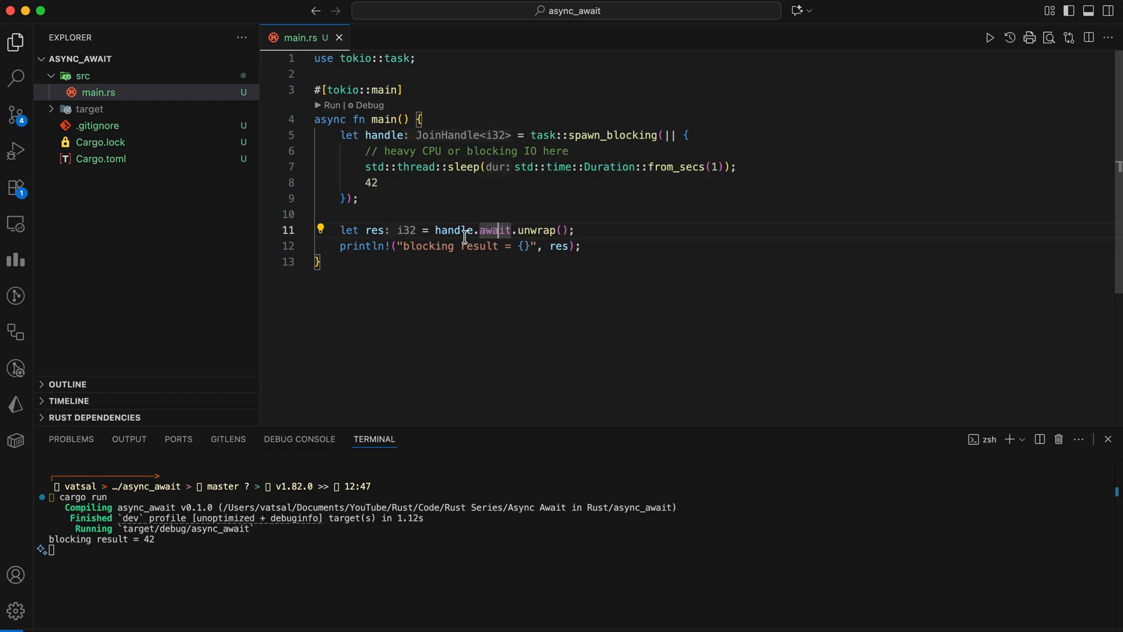
click(585, 233)
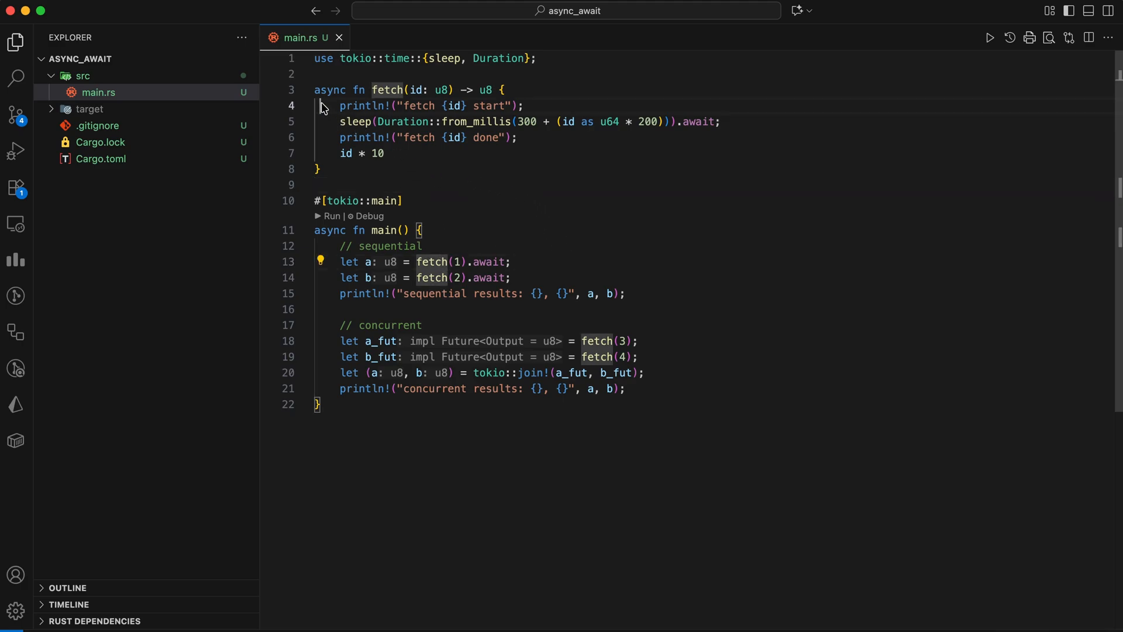
- Inspect the sequential fetch and tokio::join! calls, then run it for results 10, 20 and 30, 40
drag(339, 105, 384, 152)
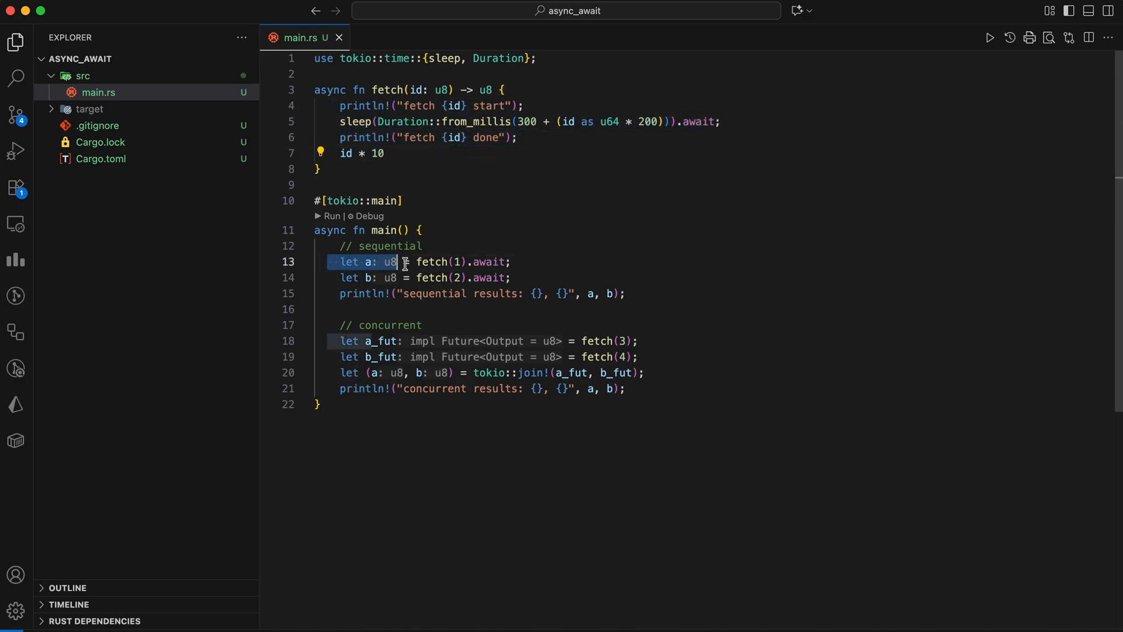
click(542, 278)
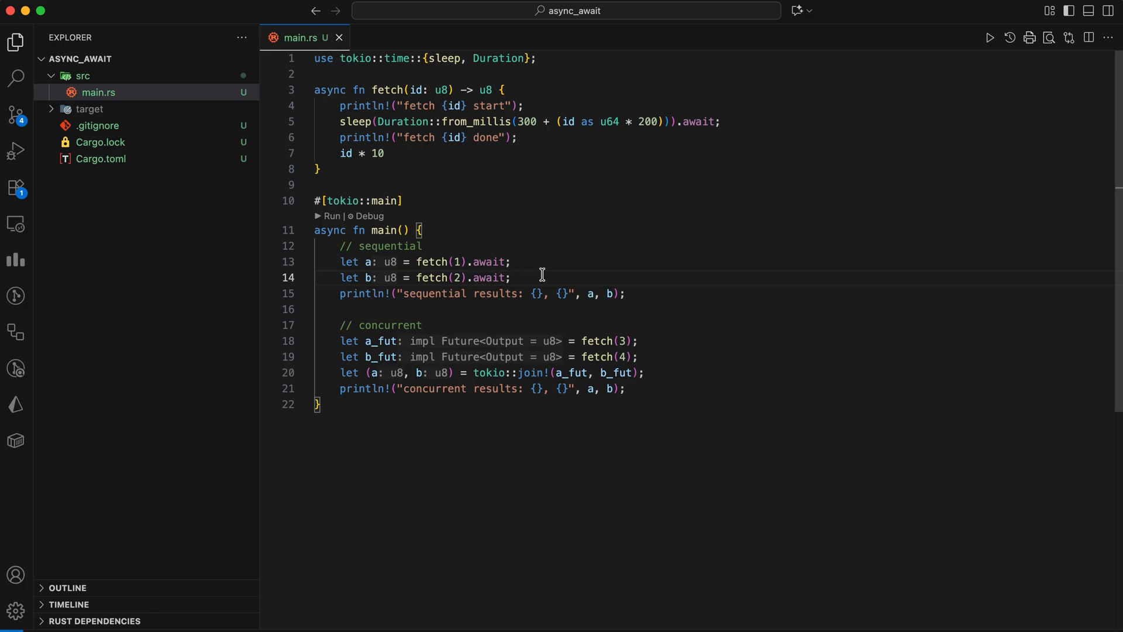
click(510, 278)
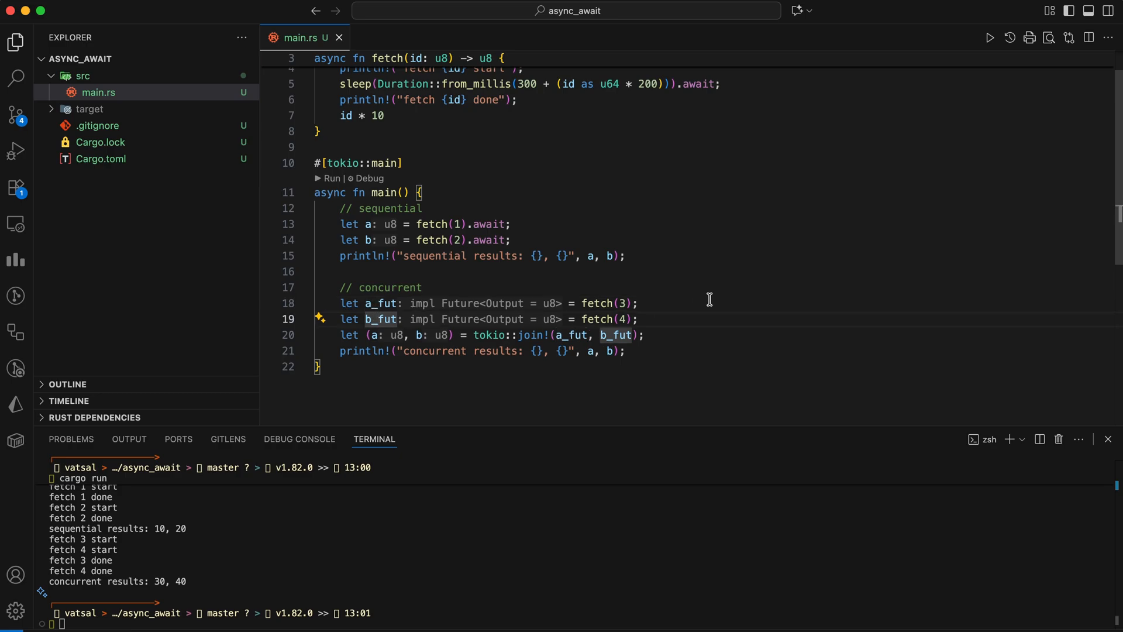
mouse_move(522, 377)
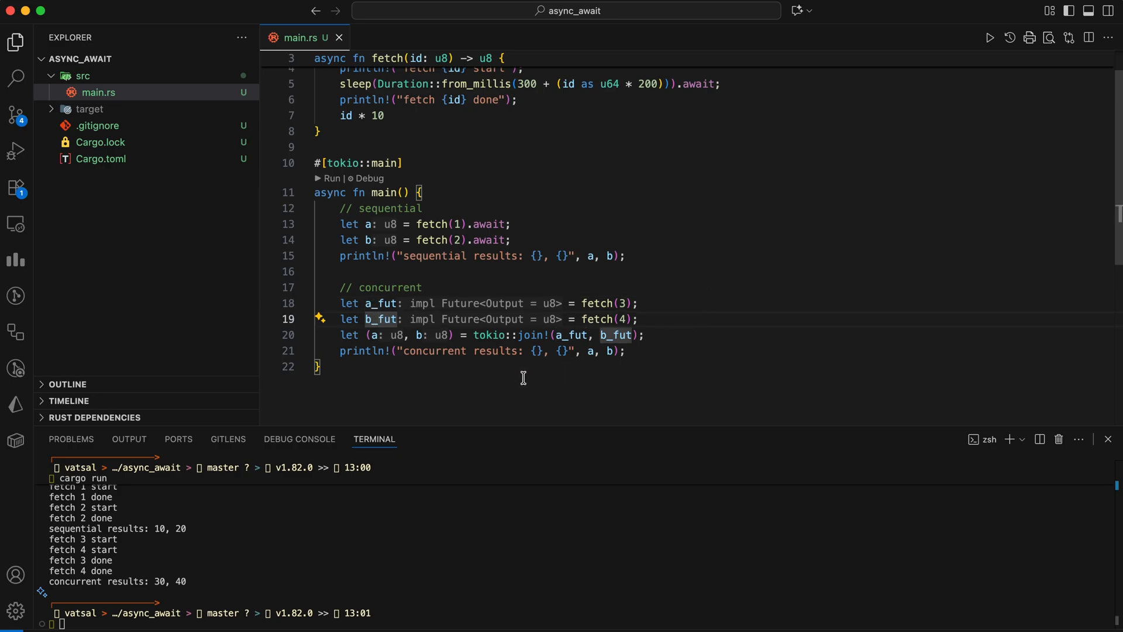
double_click(507, 335)
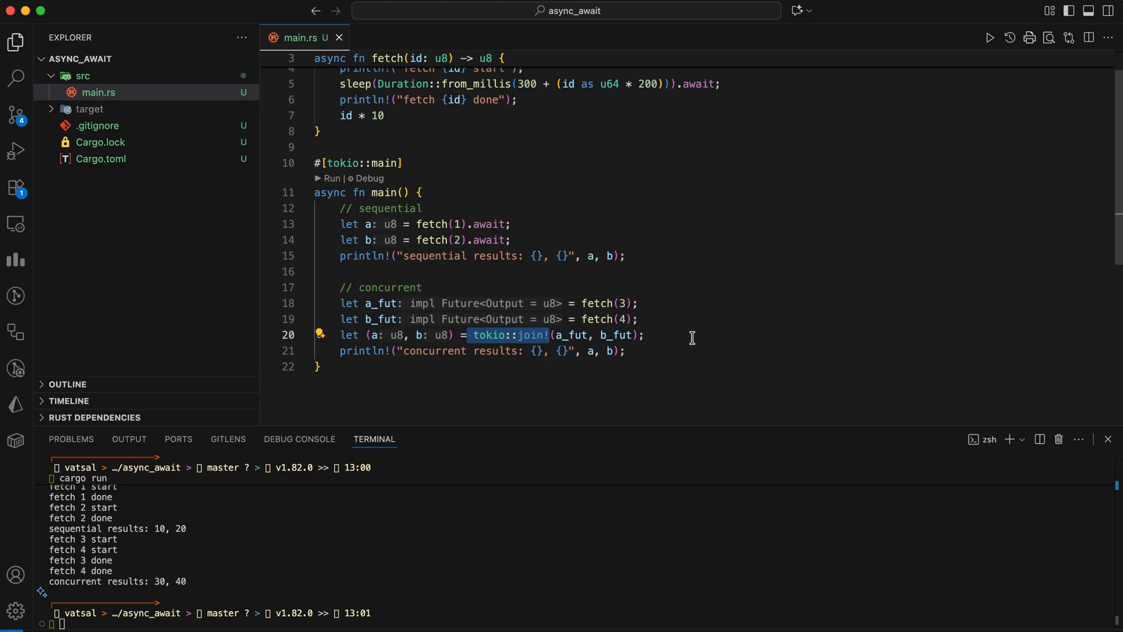
mouse_move(525, 481)
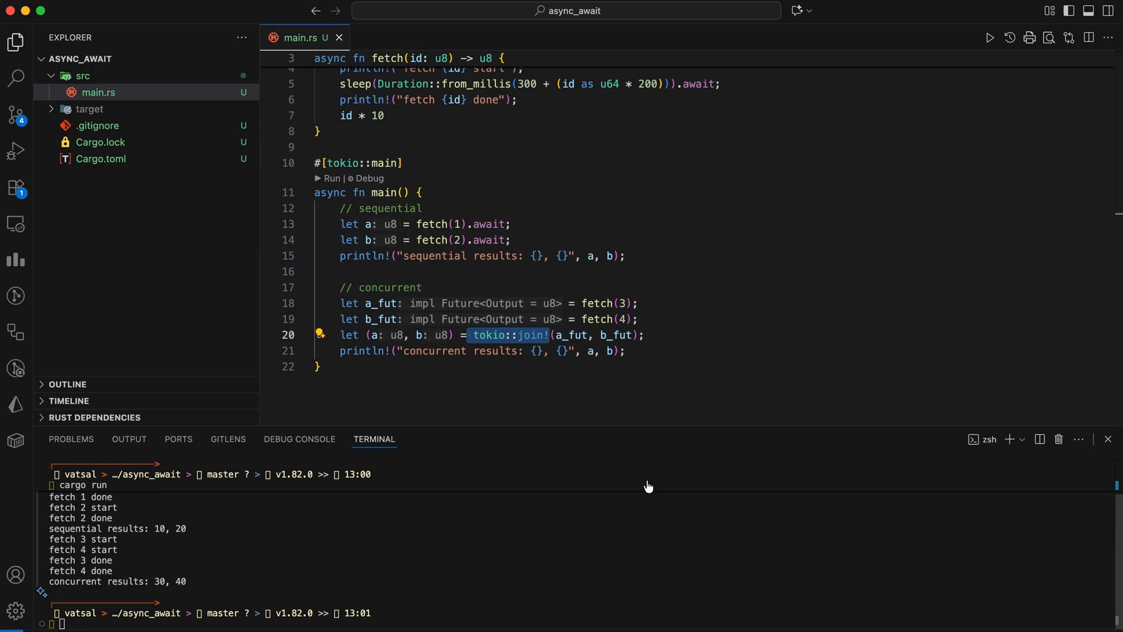
mouse_move(746, 319)
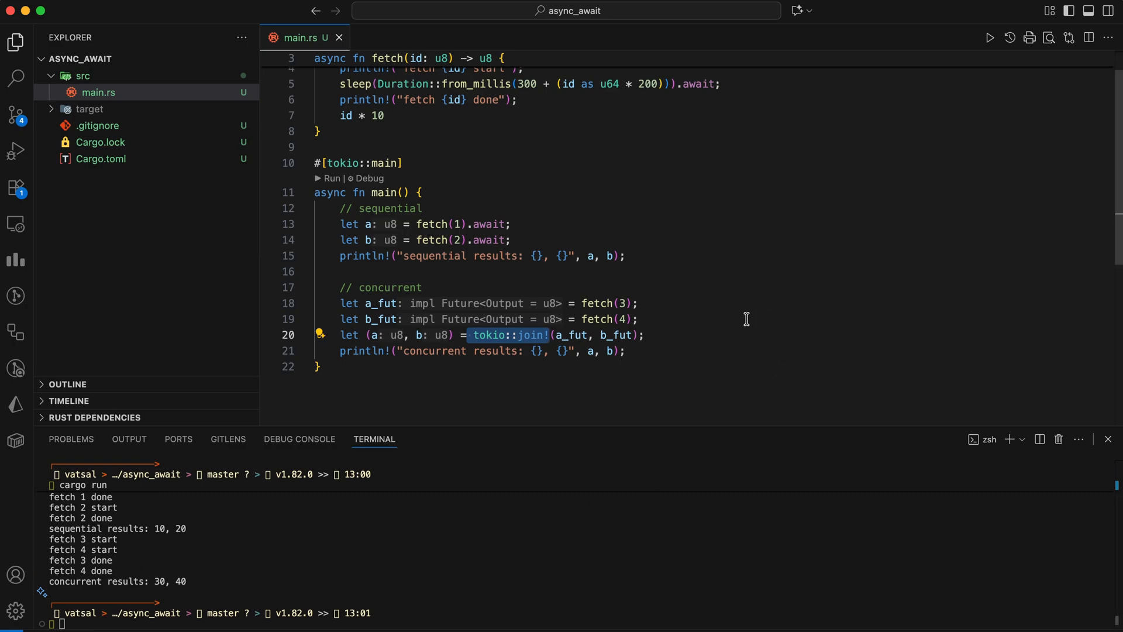
scroll(up, 3)
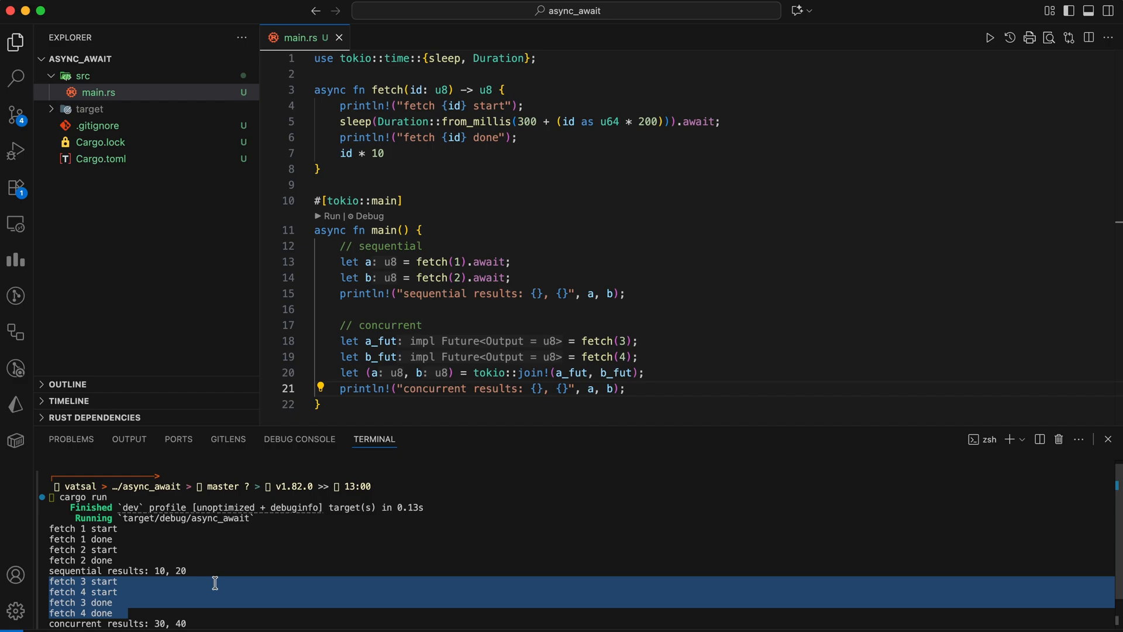
click(274, 593)
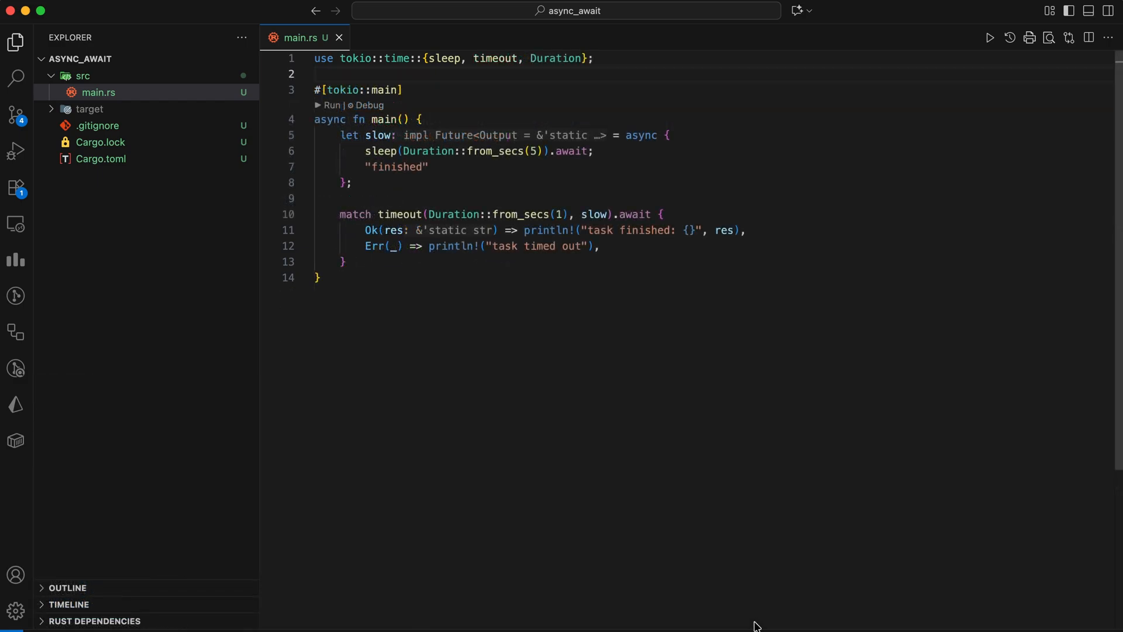
mouse_move(683, 396)
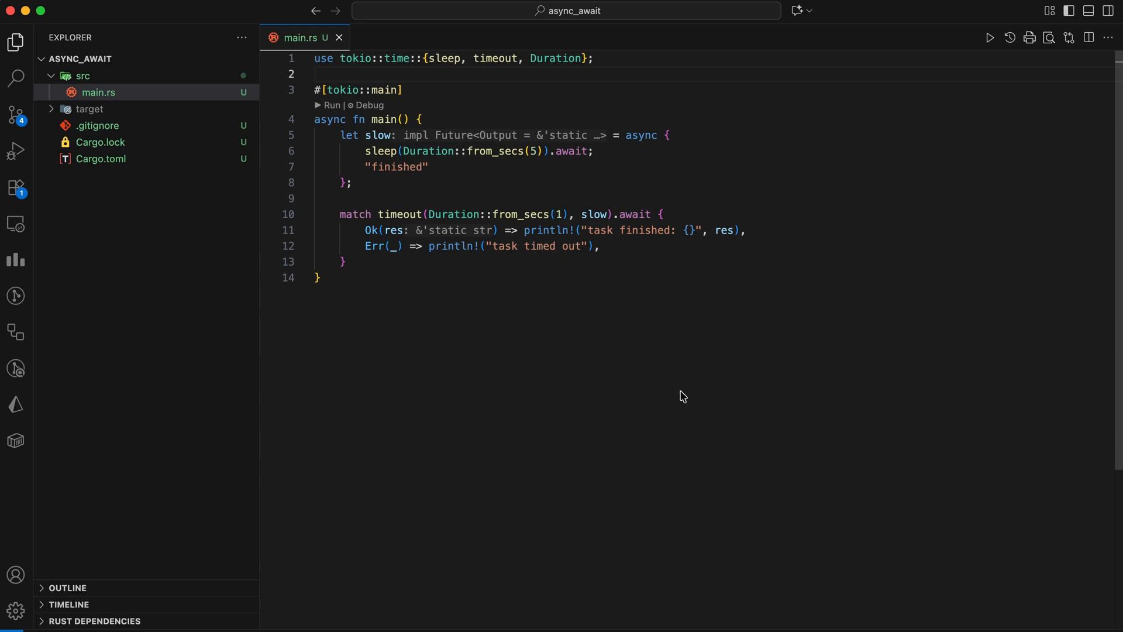
mouse_move(505, 73)
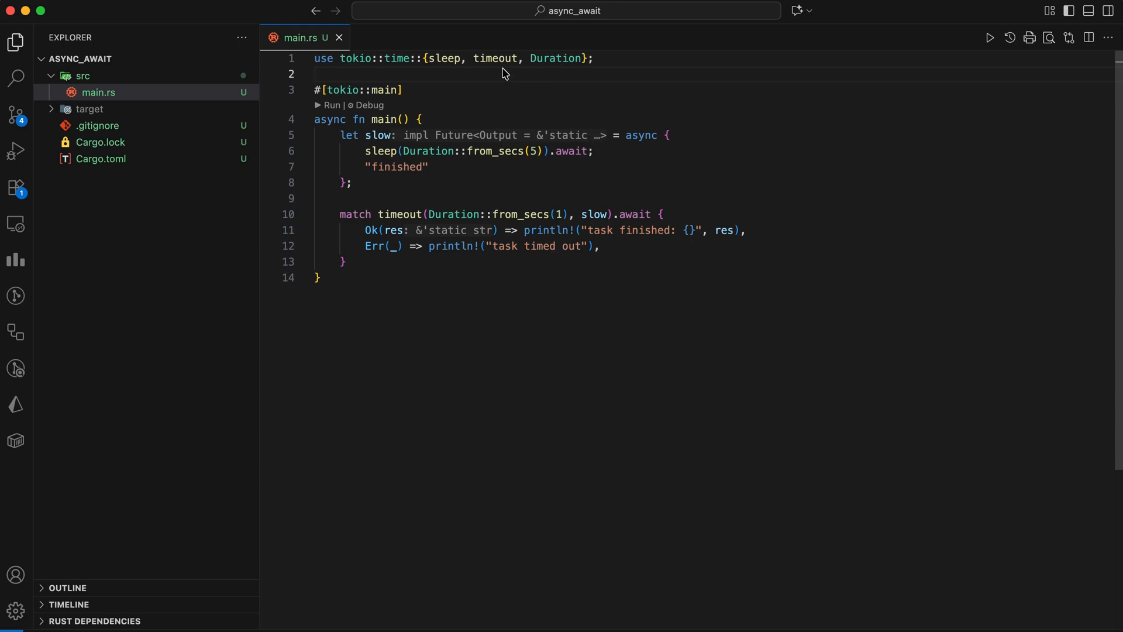
- Run the one-second tokio::time::timeout over a five-second sleep, printing "task timed out"
double_click(394, 58)
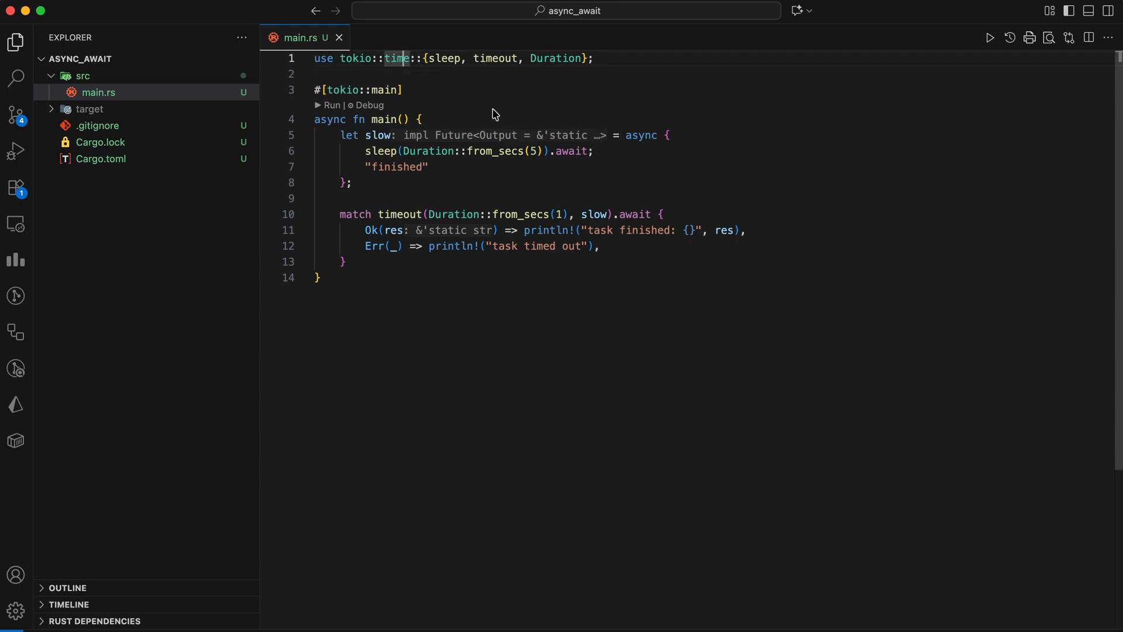
mouse_move(450, 112)
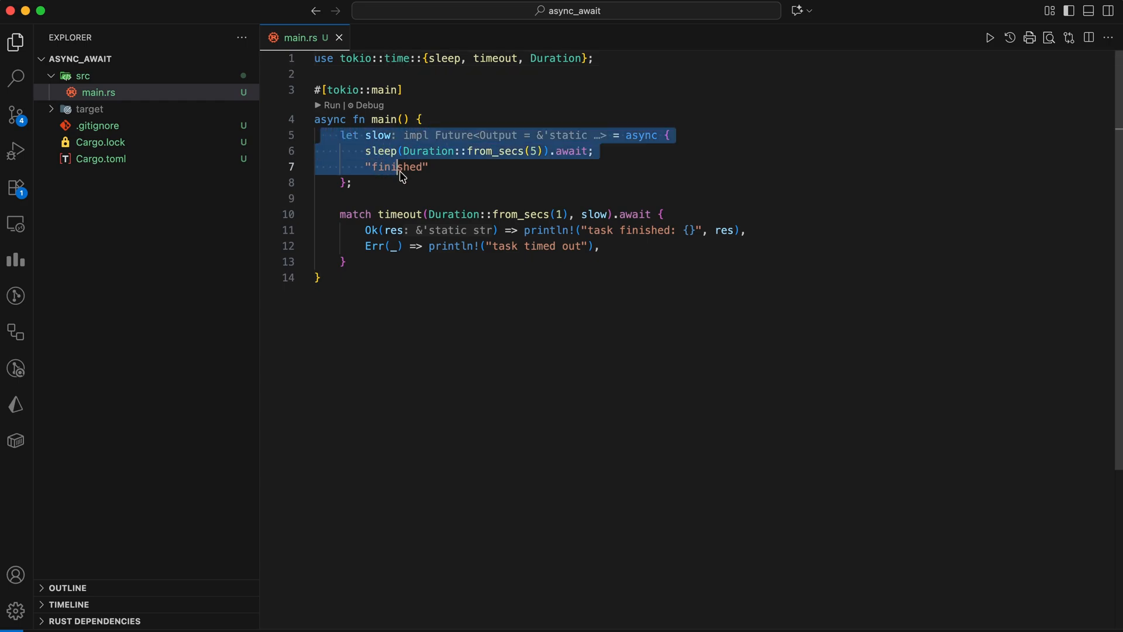
click(350, 182)
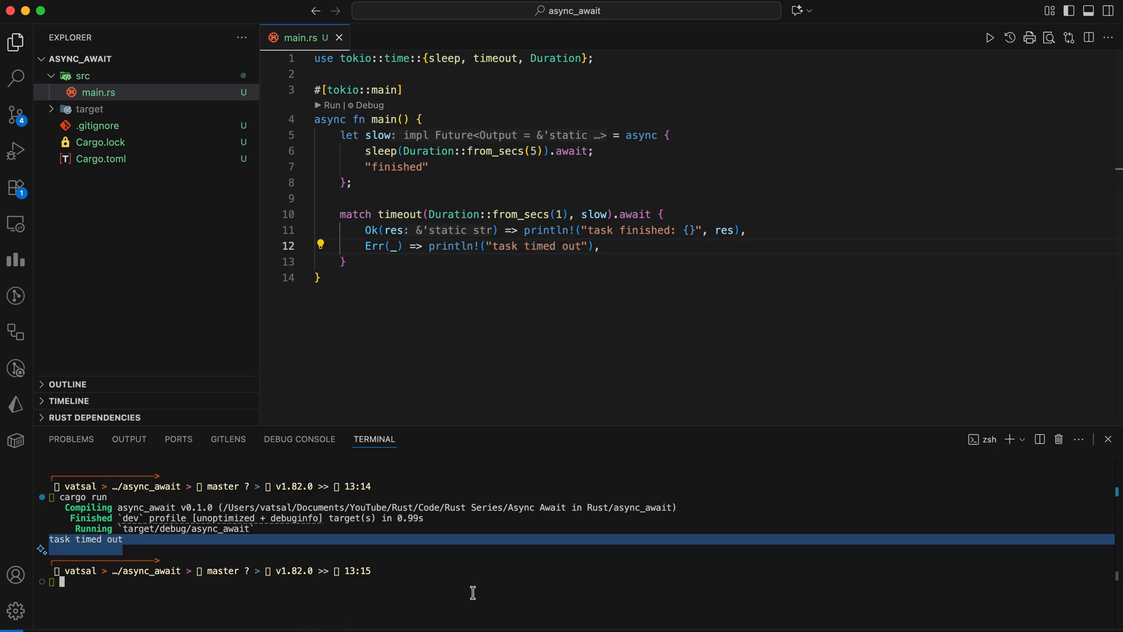
click(600, 246)
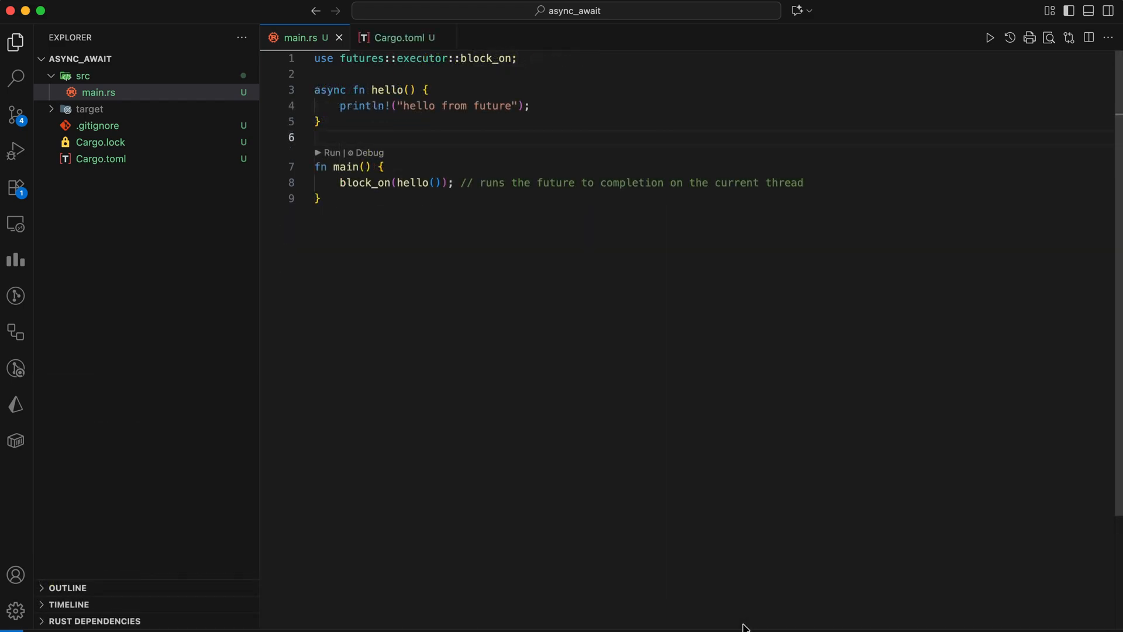
mouse_move(759, 526)
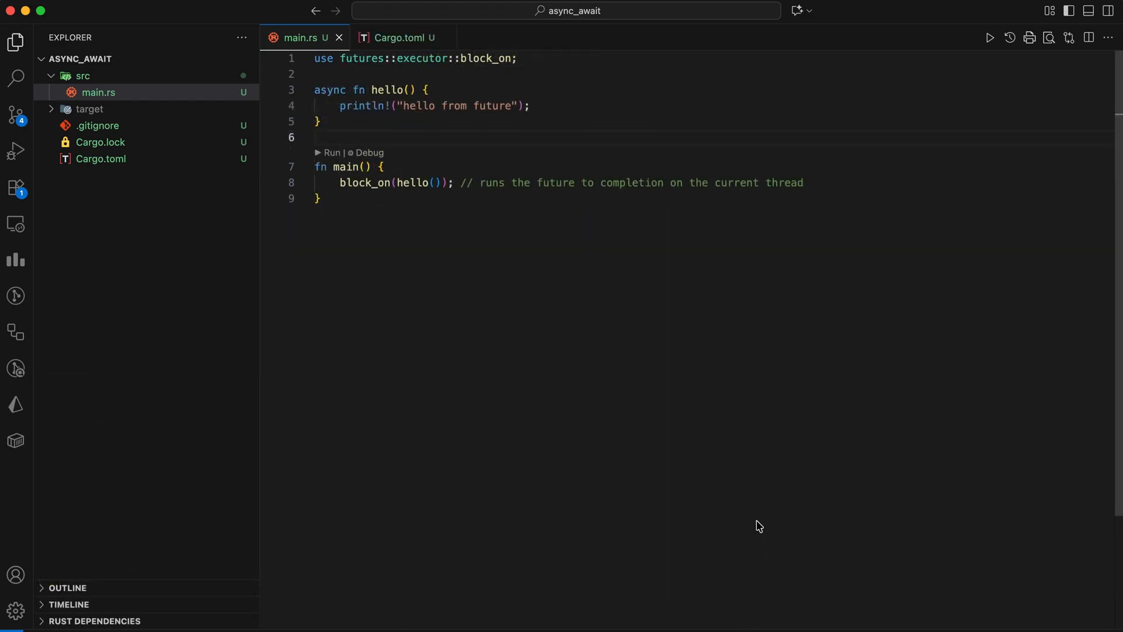
mouse_move(384, 134)
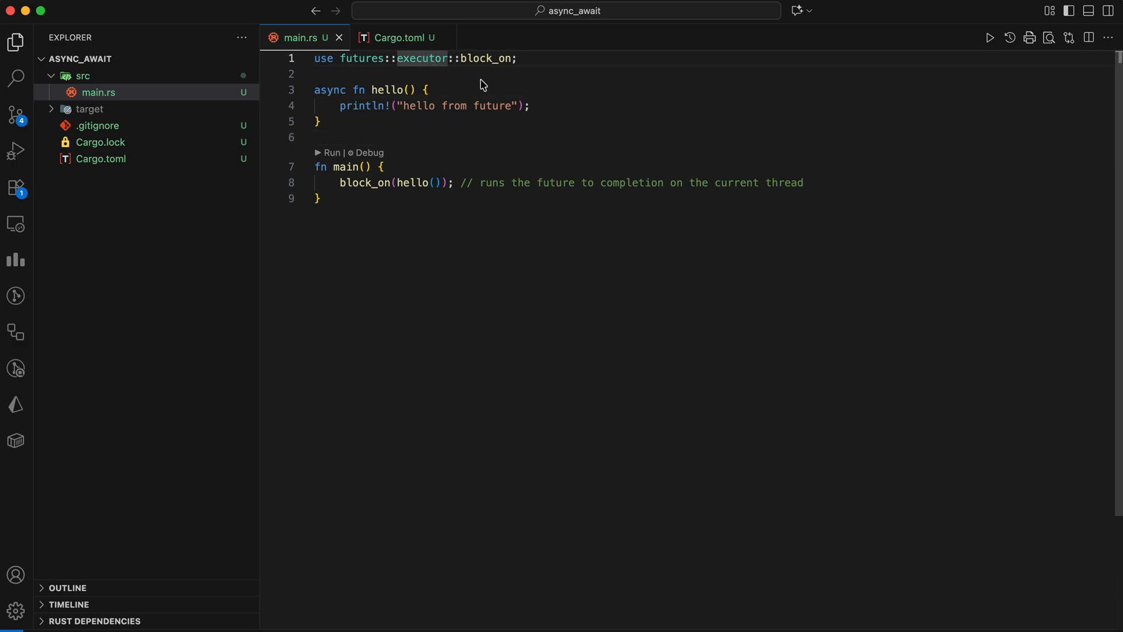
mouse_move(420, 140)
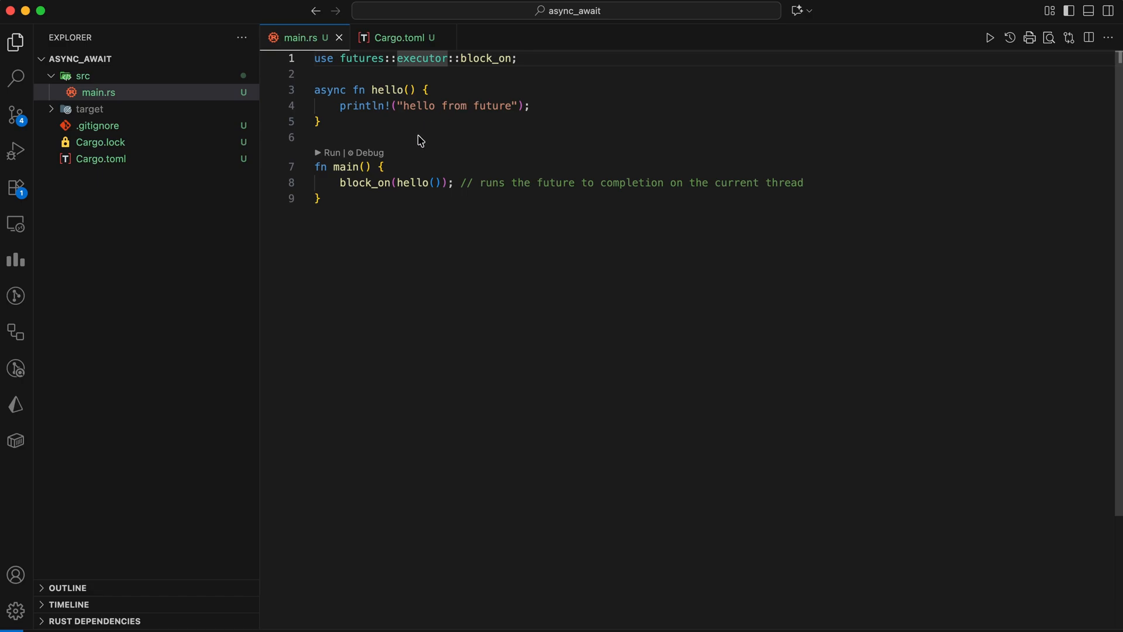
- Check the futures = "0.3" dependency in Cargo.toml, then return to main.rs
click(398, 38)
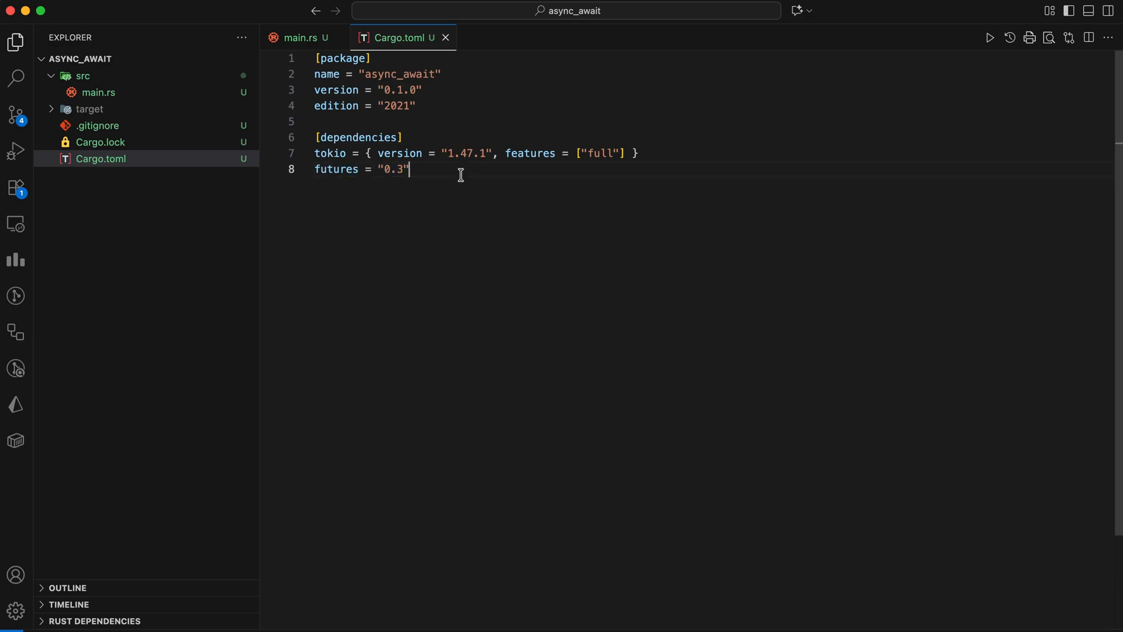
click(303, 37)
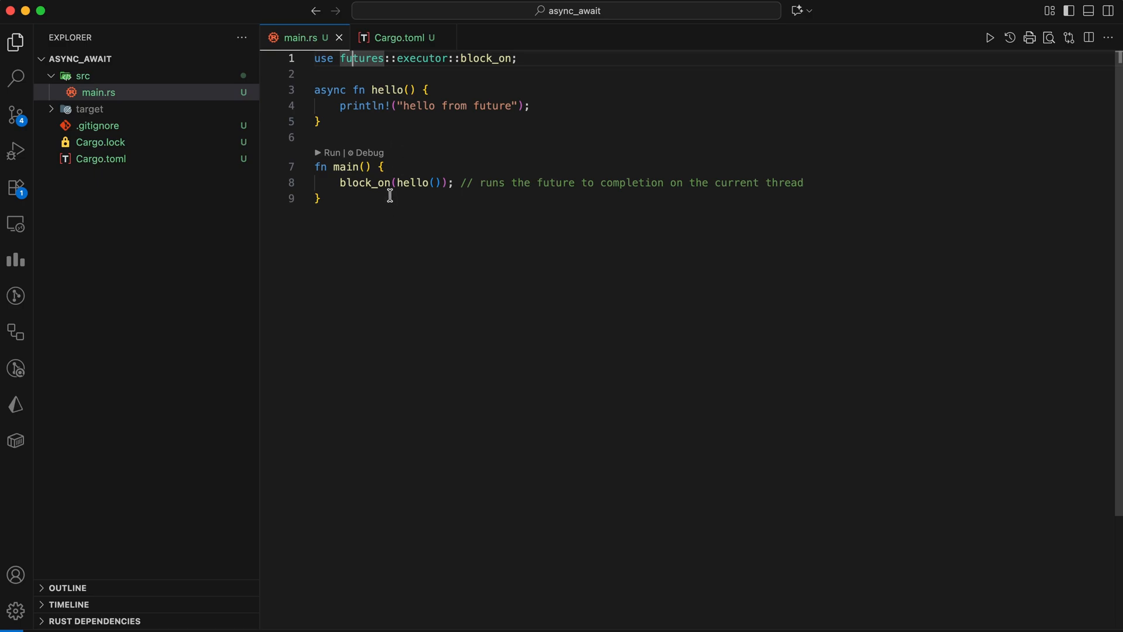
mouse_move(379, 118)
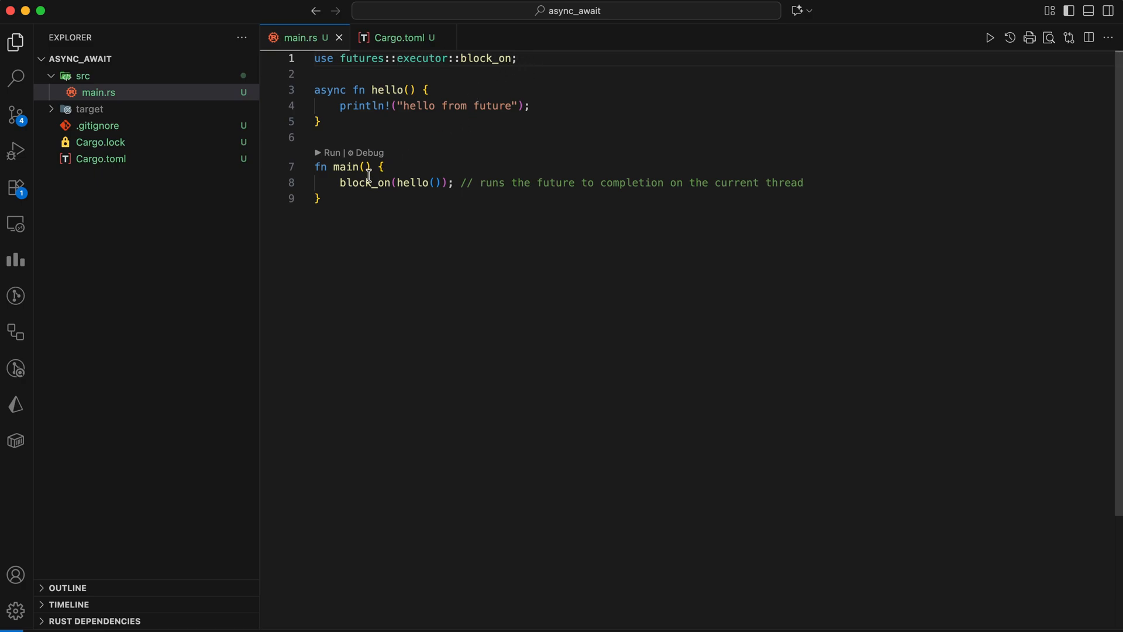
mouse_move(365, 105)
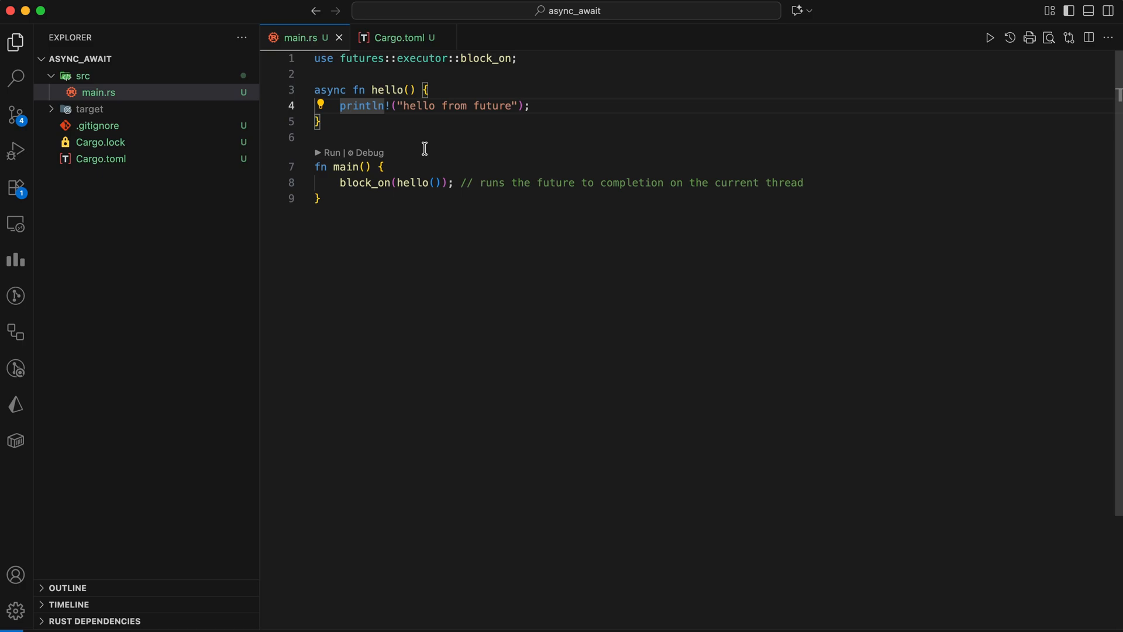
mouse_move(409, 152)
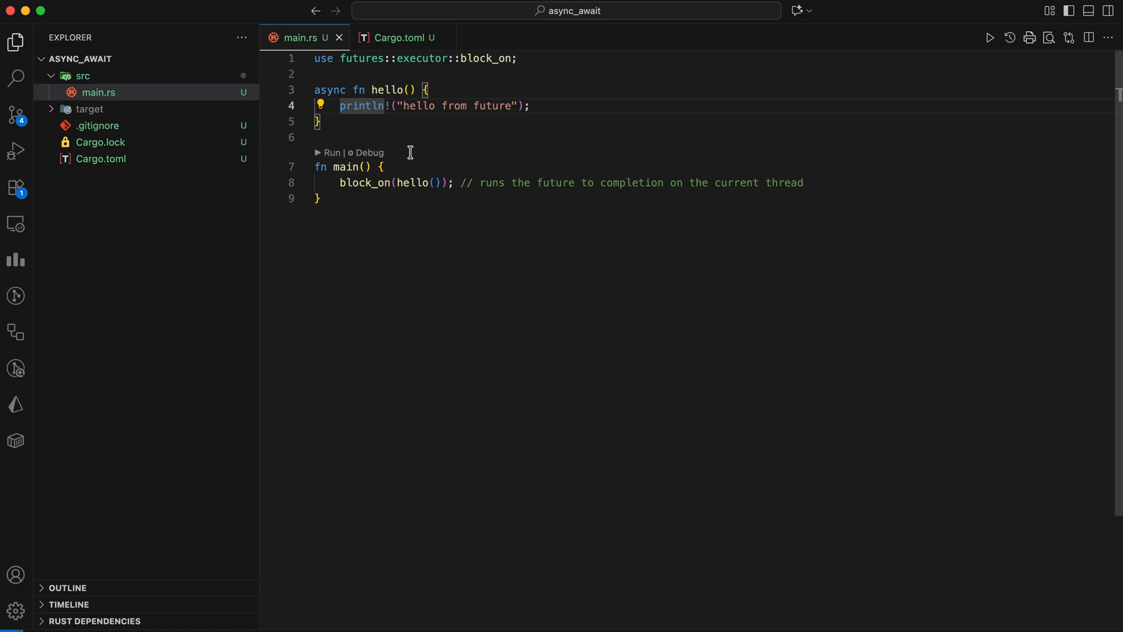
mouse_move(389, 171)
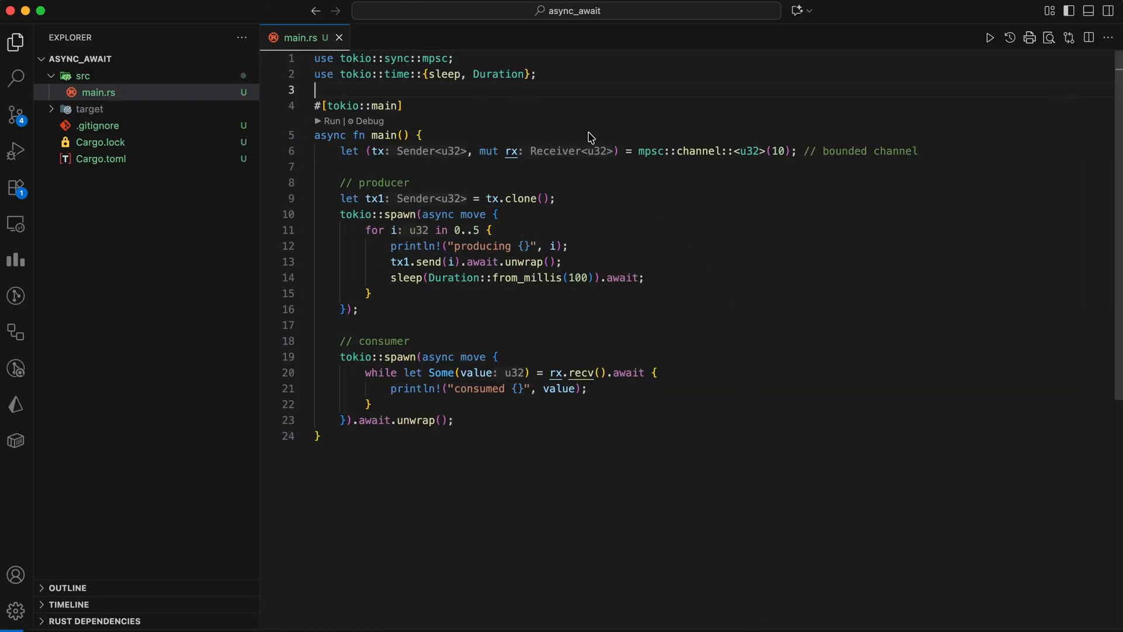
- Review the capacity-10 channel and producer/consumer blocks, then run it producing and consuming 0–4
click(394, 58)
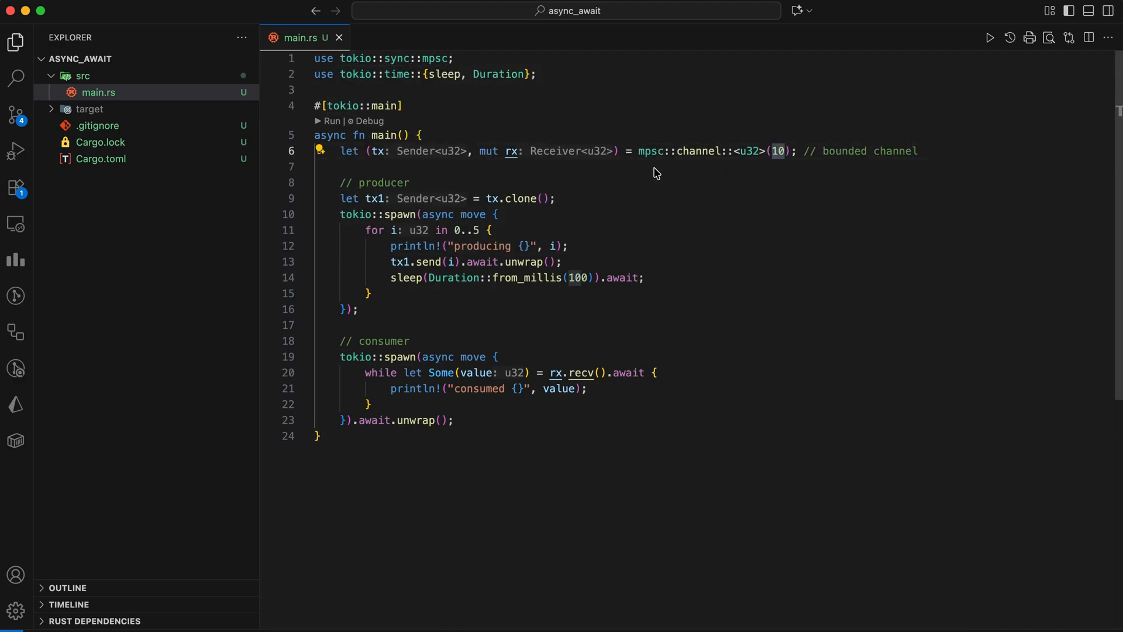
double_click(377, 151)
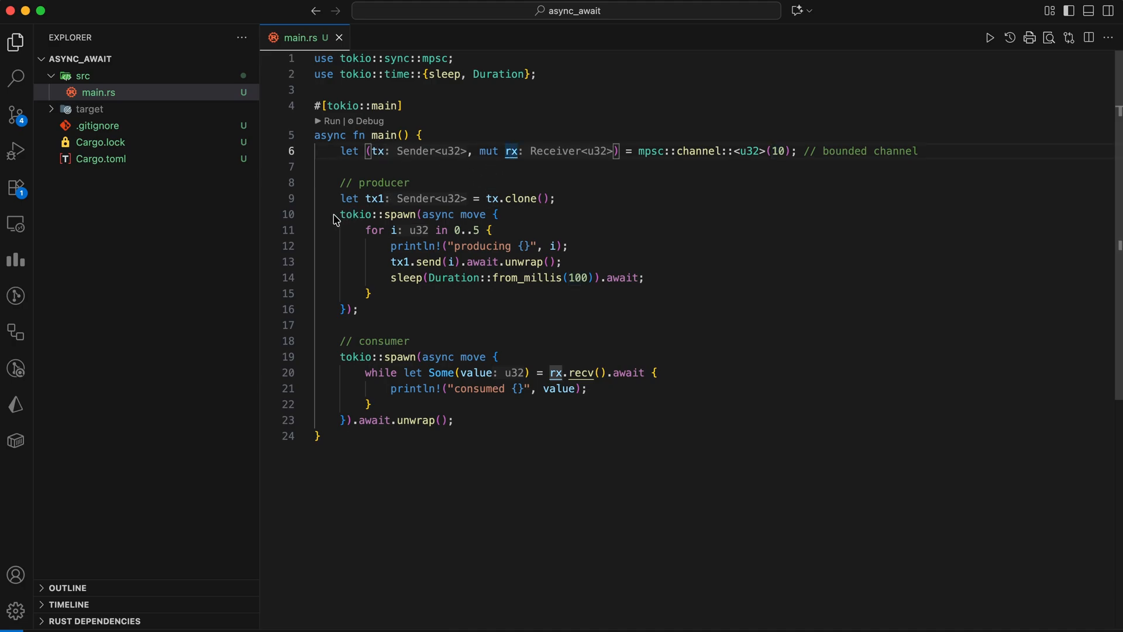
drag(337, 215, 358, 309)
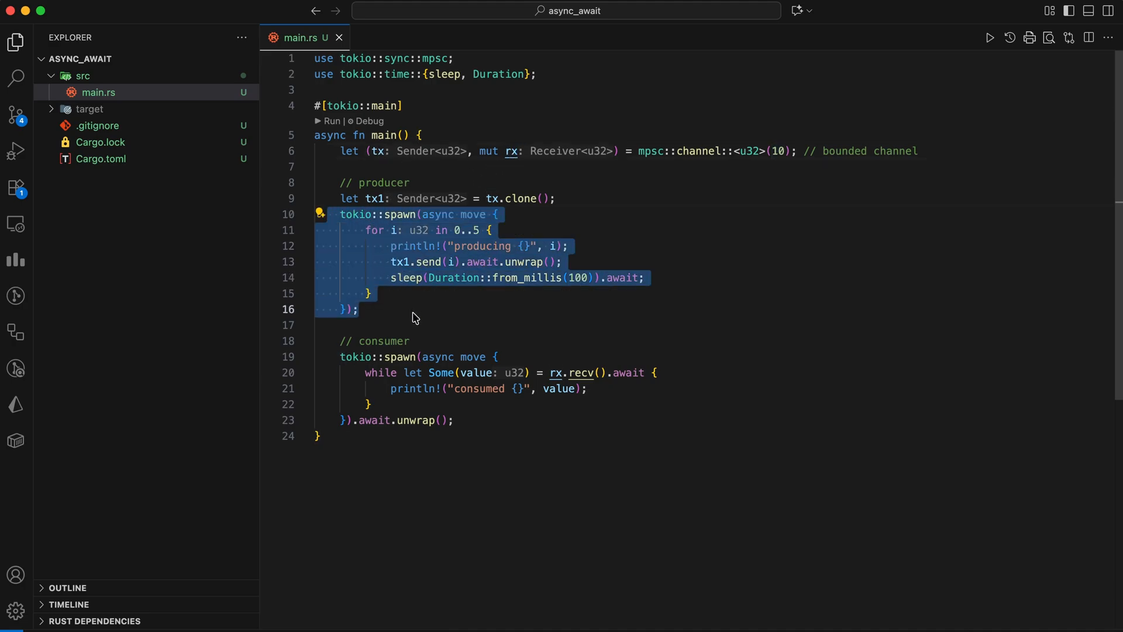
click(455, 230)
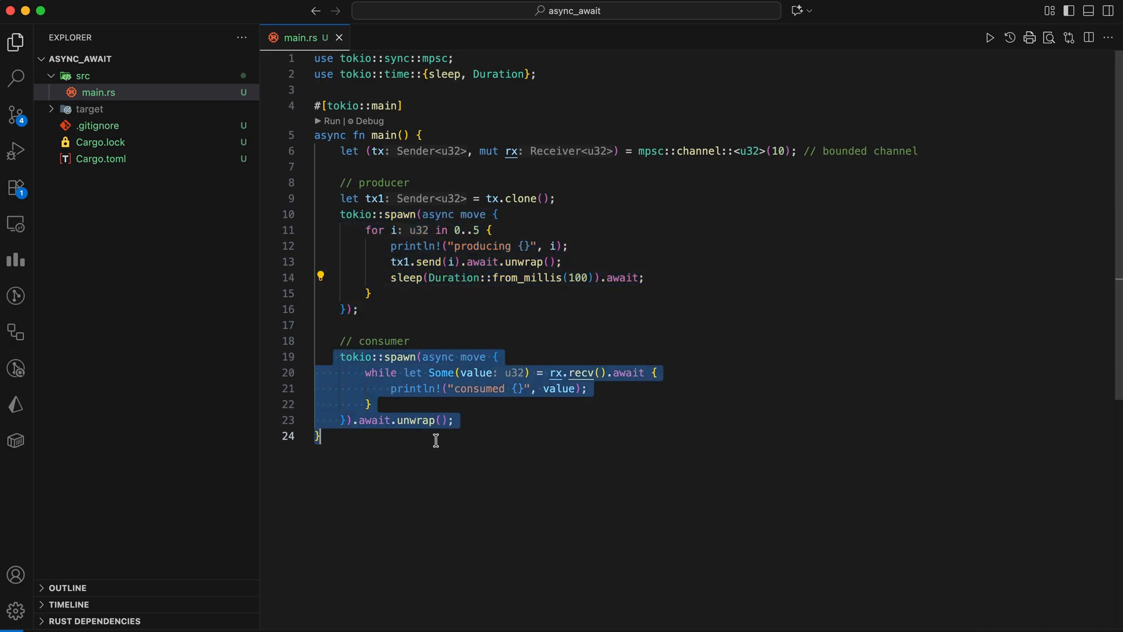
click(398, 375)
text(cargo run)
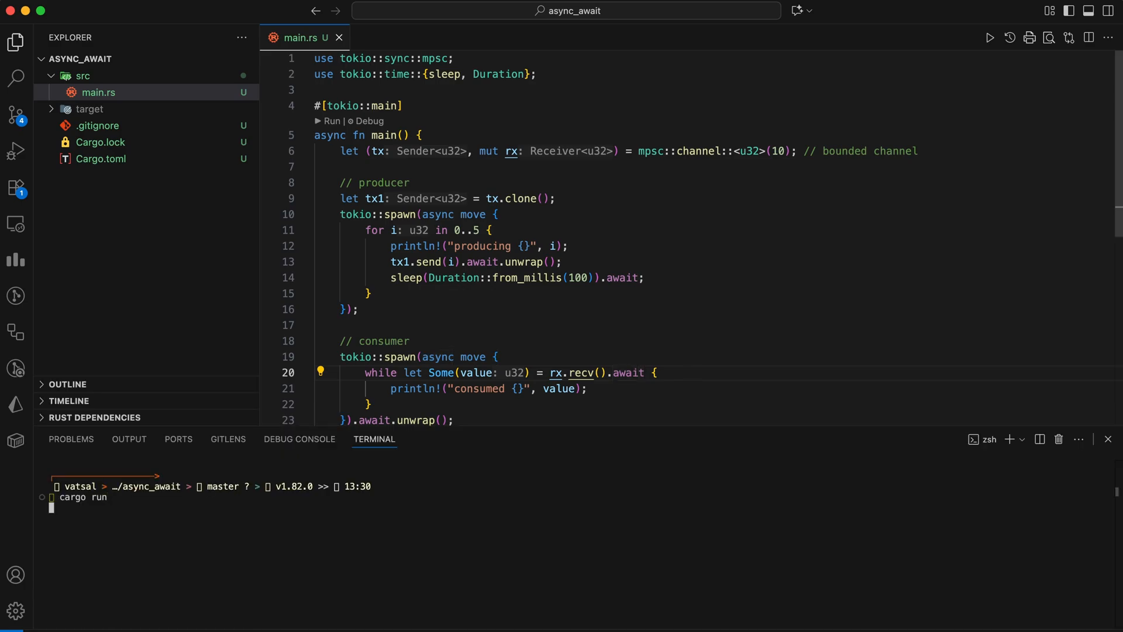
key(Return)
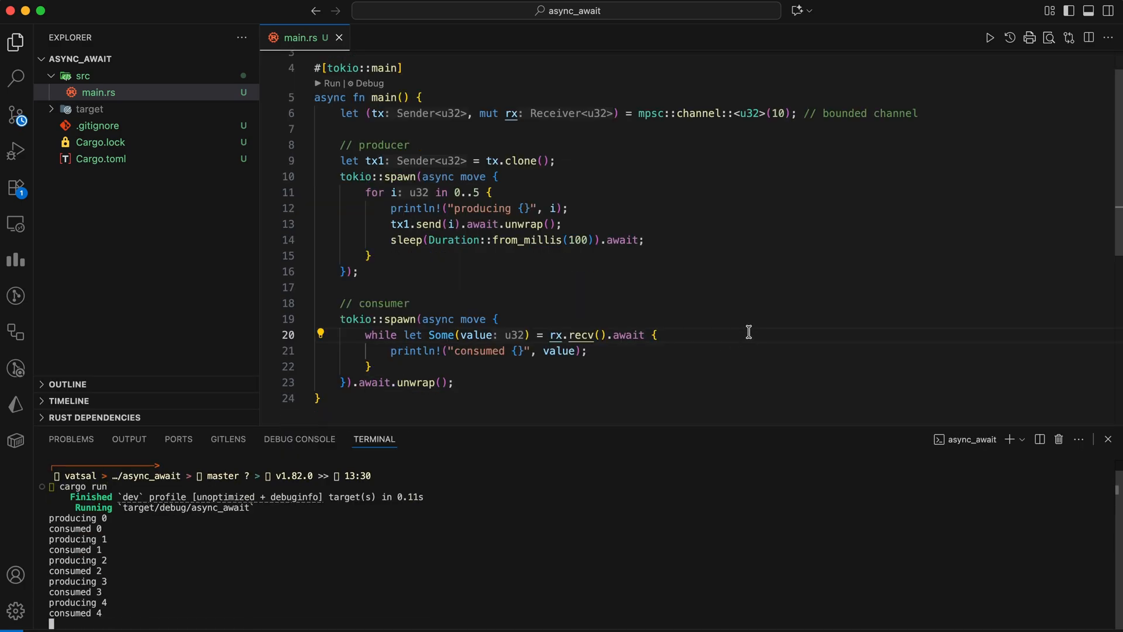
mouse_move(680, 364)
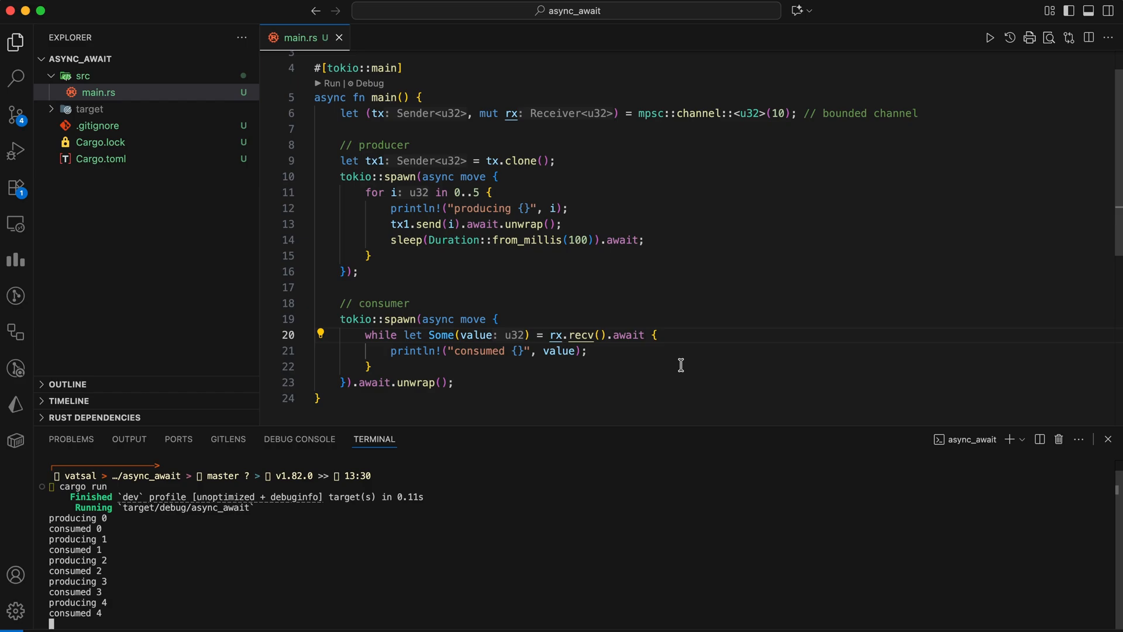
mouse_move(624, 239)
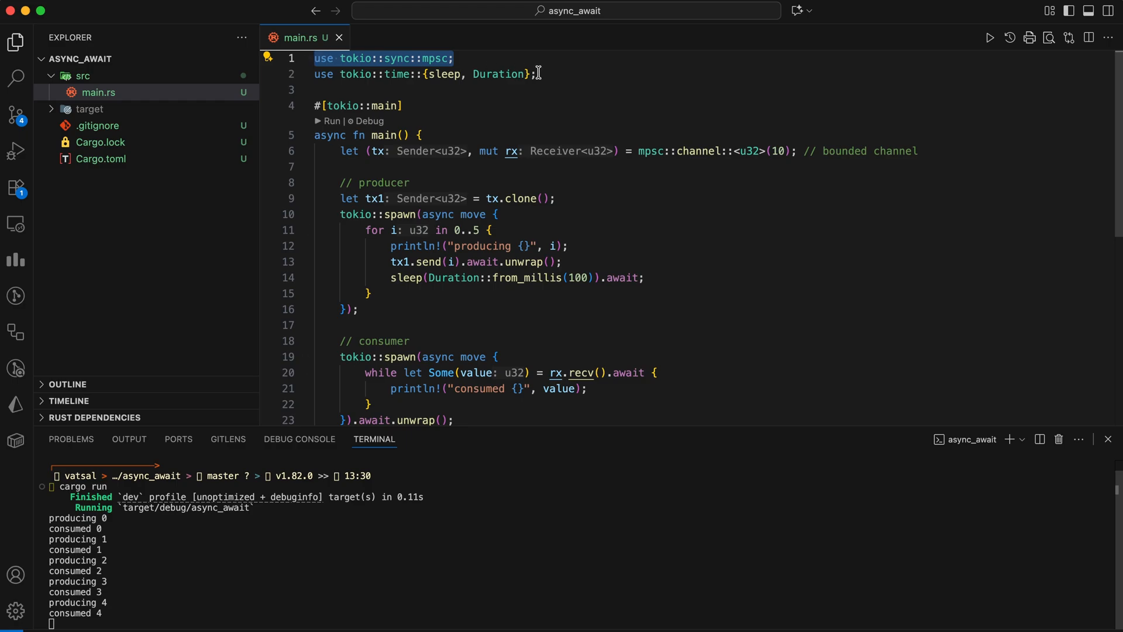
click(643, 278)
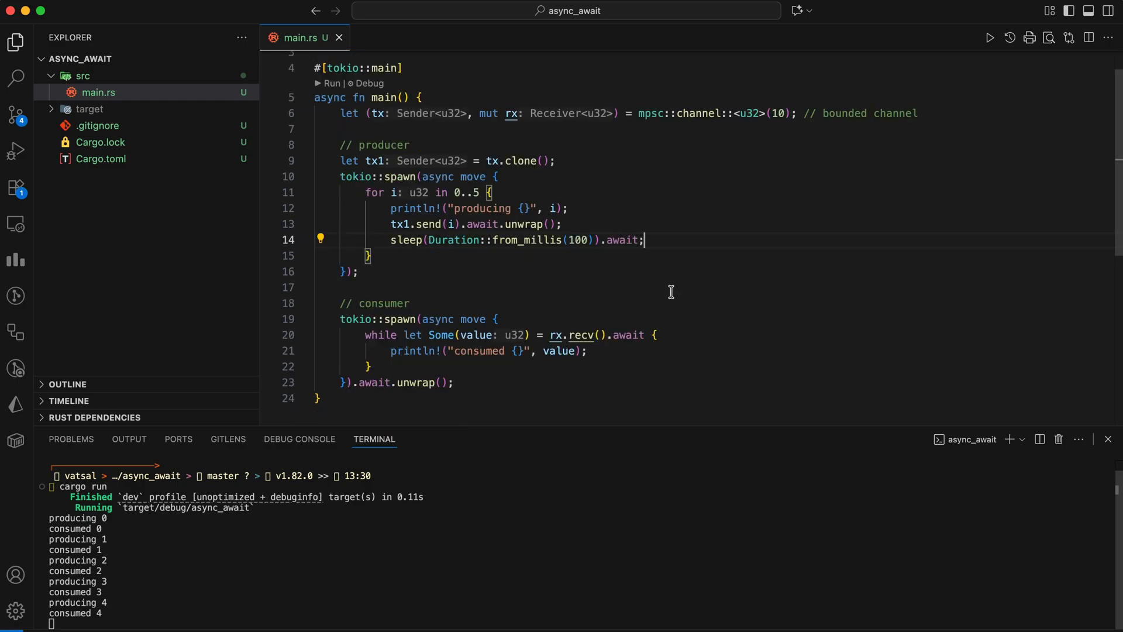
mouse_move(690, 342)
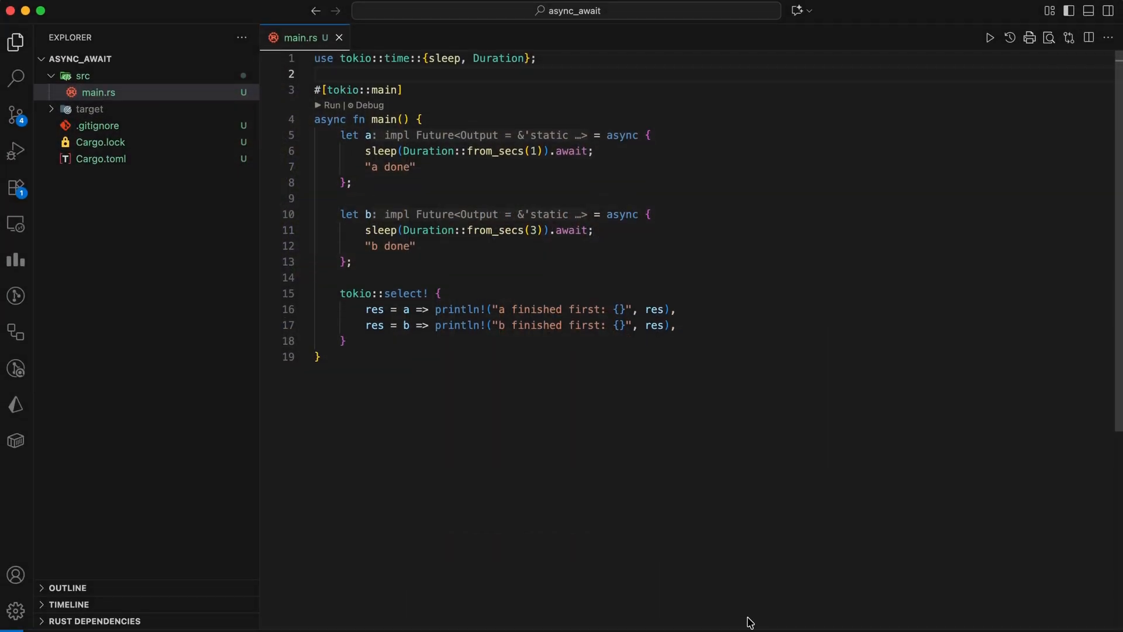
mouse_move(754, 569)
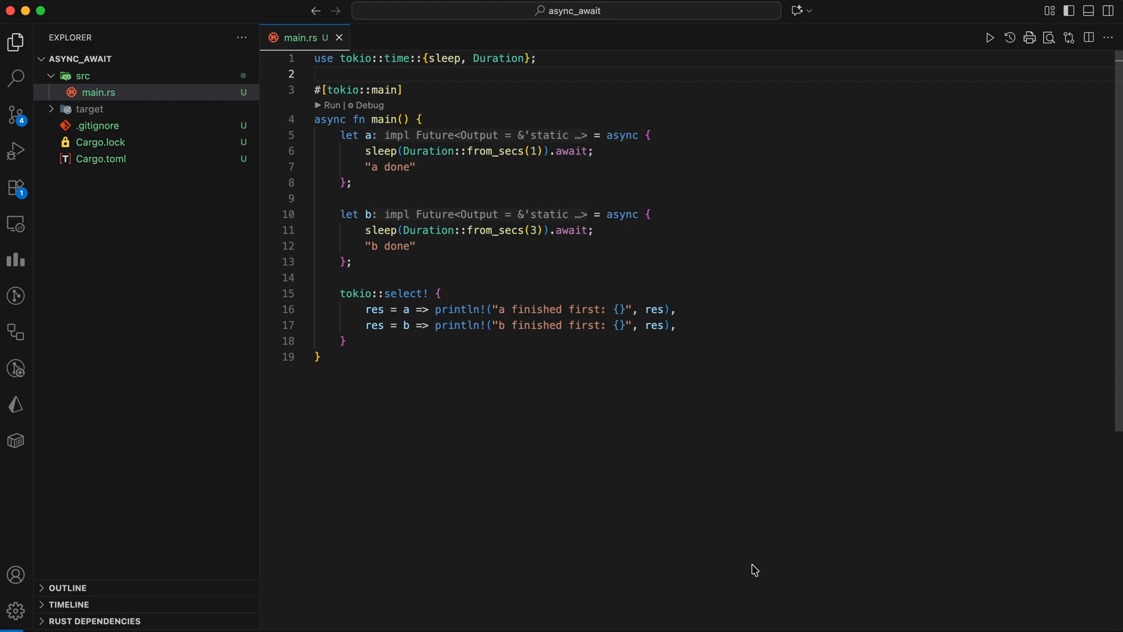
mouse_move(678, 256)
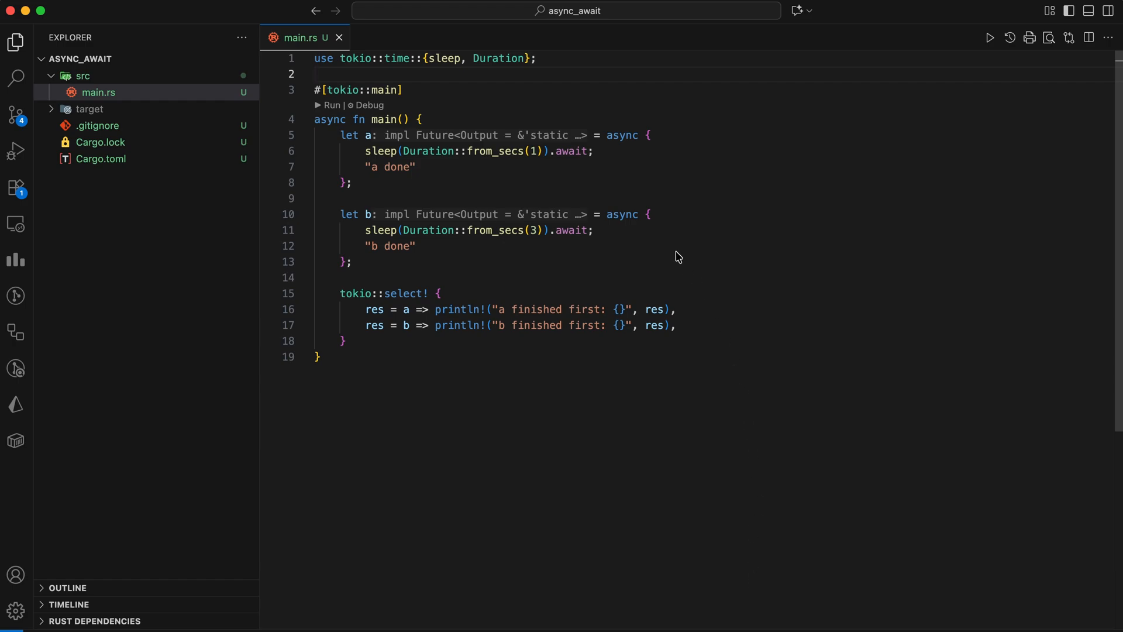
mouse_move(638, 122)
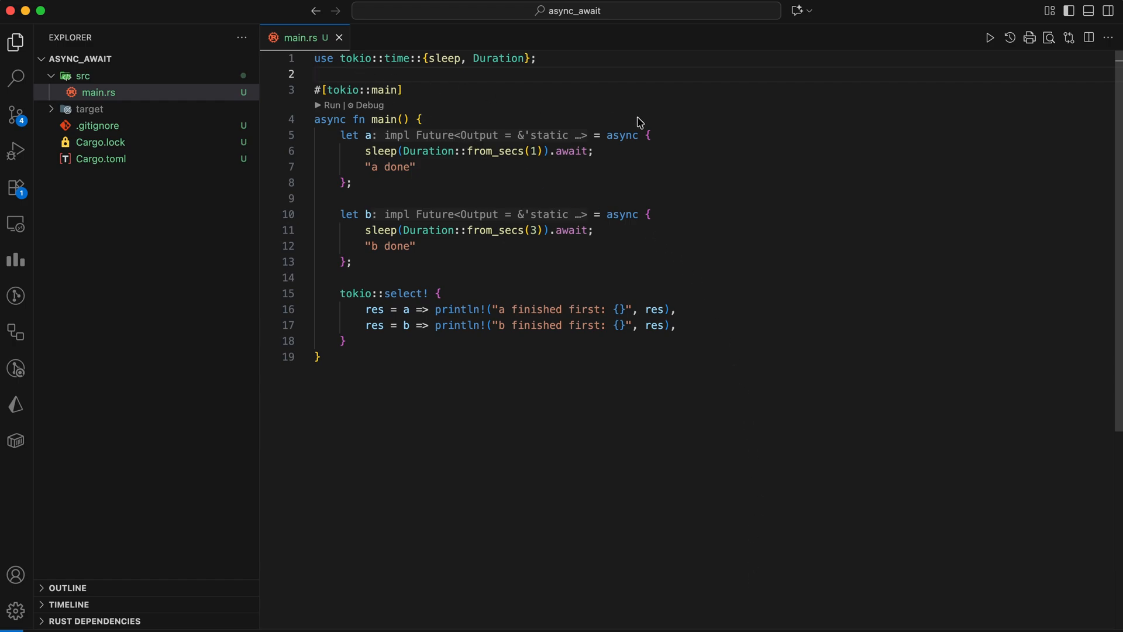
mouse_move(560, 188)
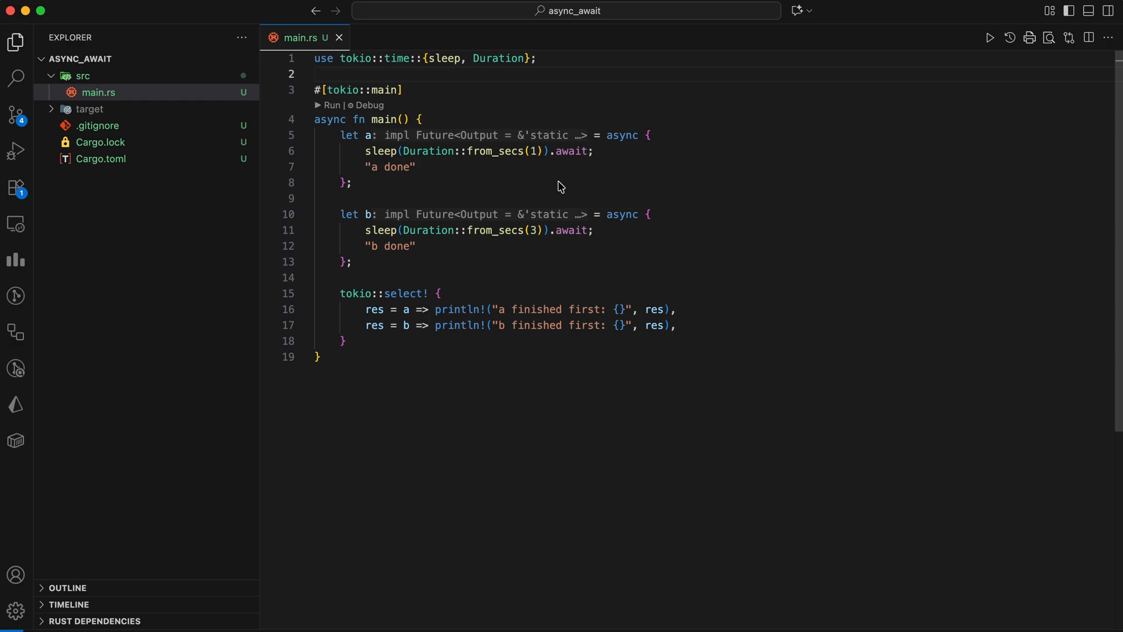
- Review the select! race of 1- and 3-second sleeps and its 'a finished first: a done' output
double_click(403, 293)
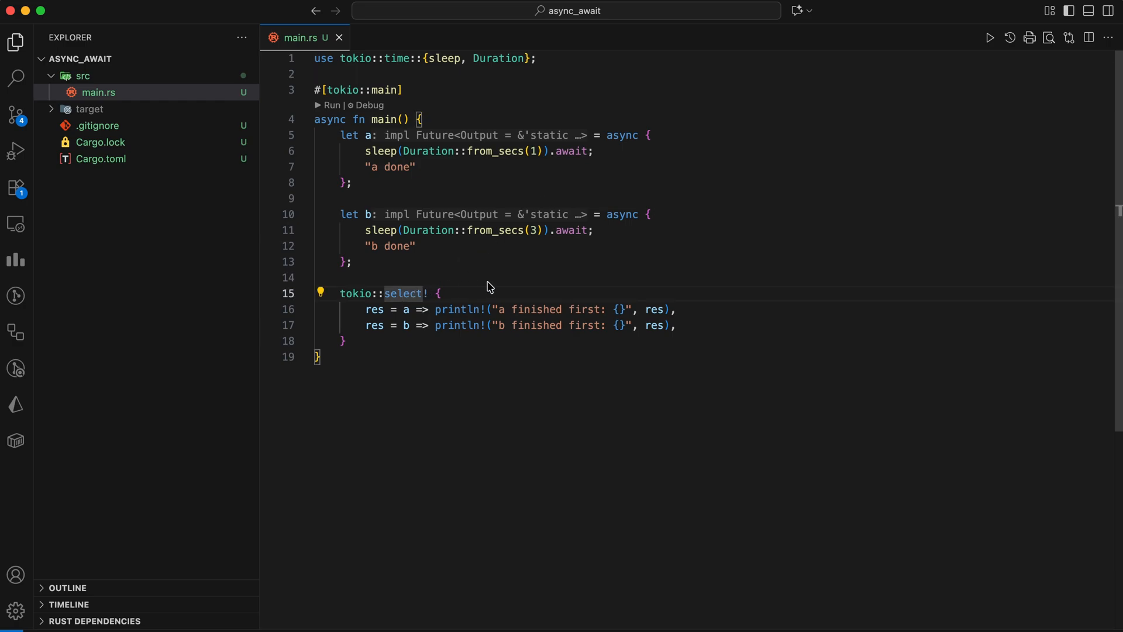
mouse_move(485, 249)
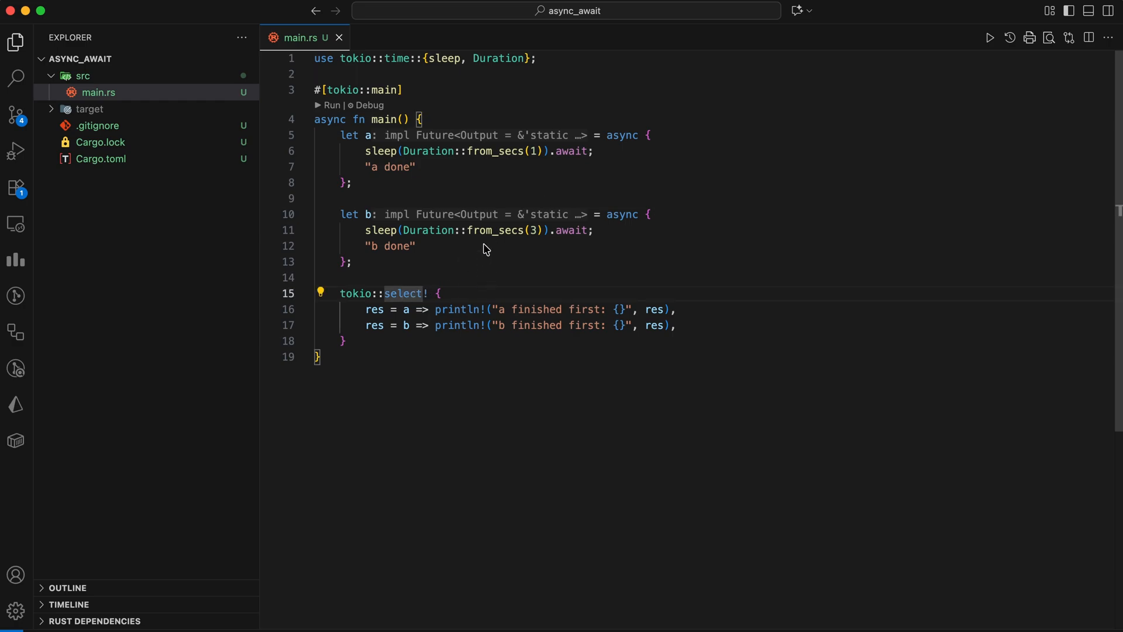
mouse_move(334, 292)
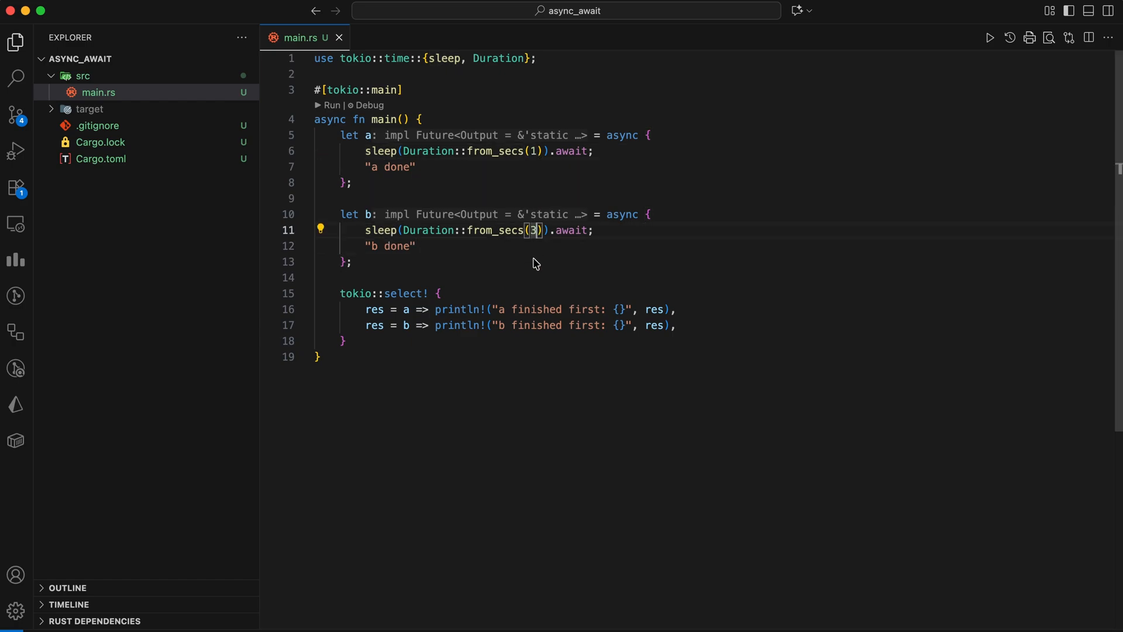
double_click(403, 293)
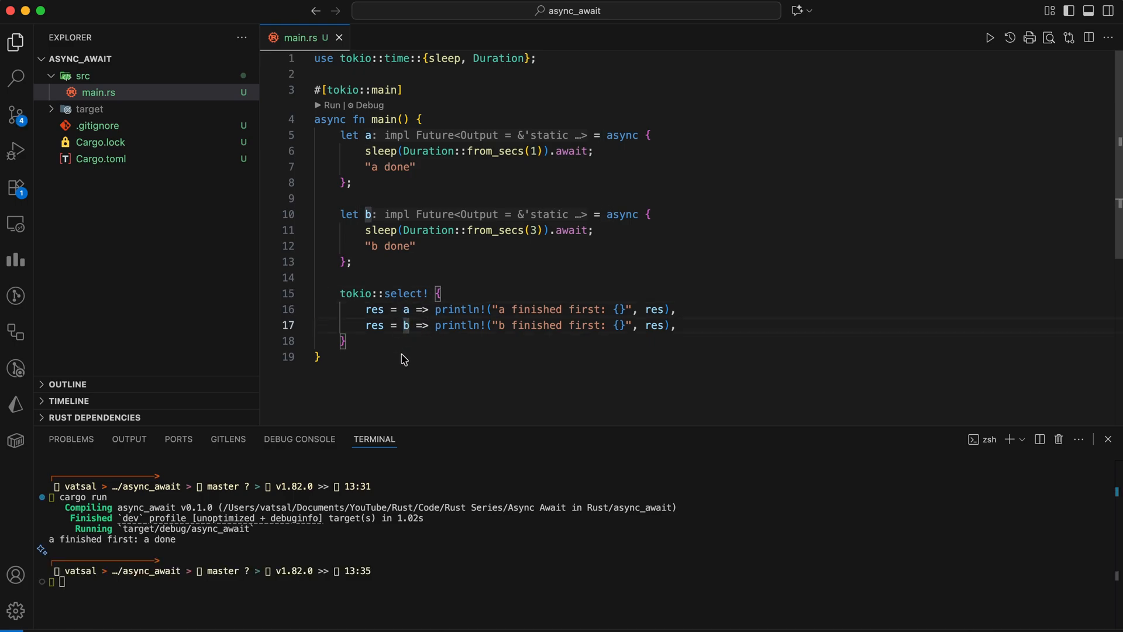
mouse_move(366, 311)
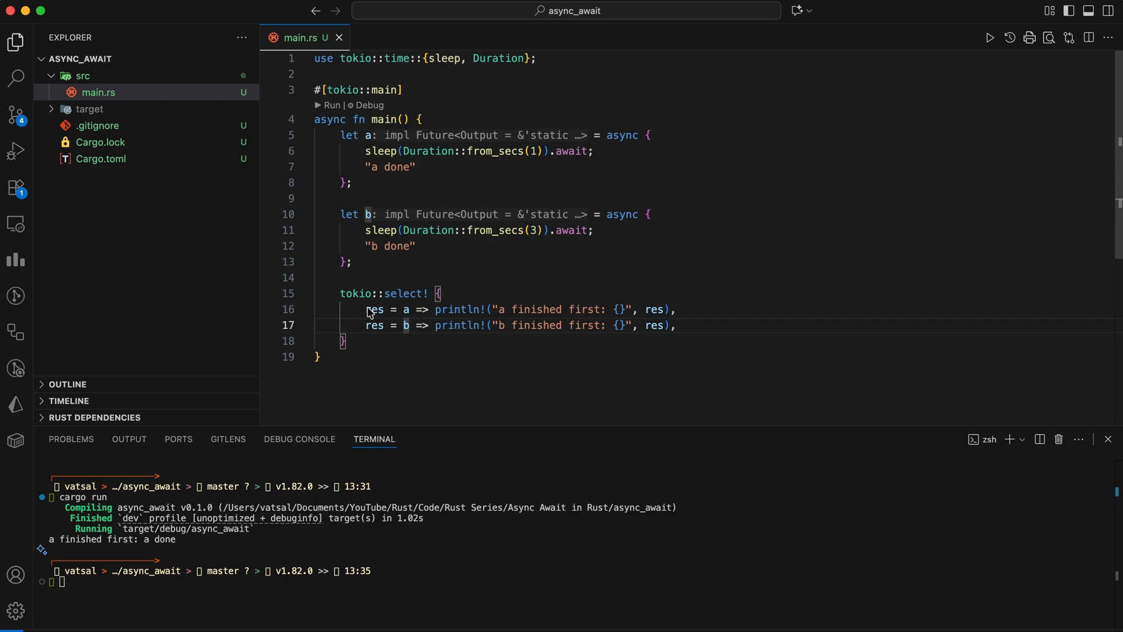
double_click(385, 309)
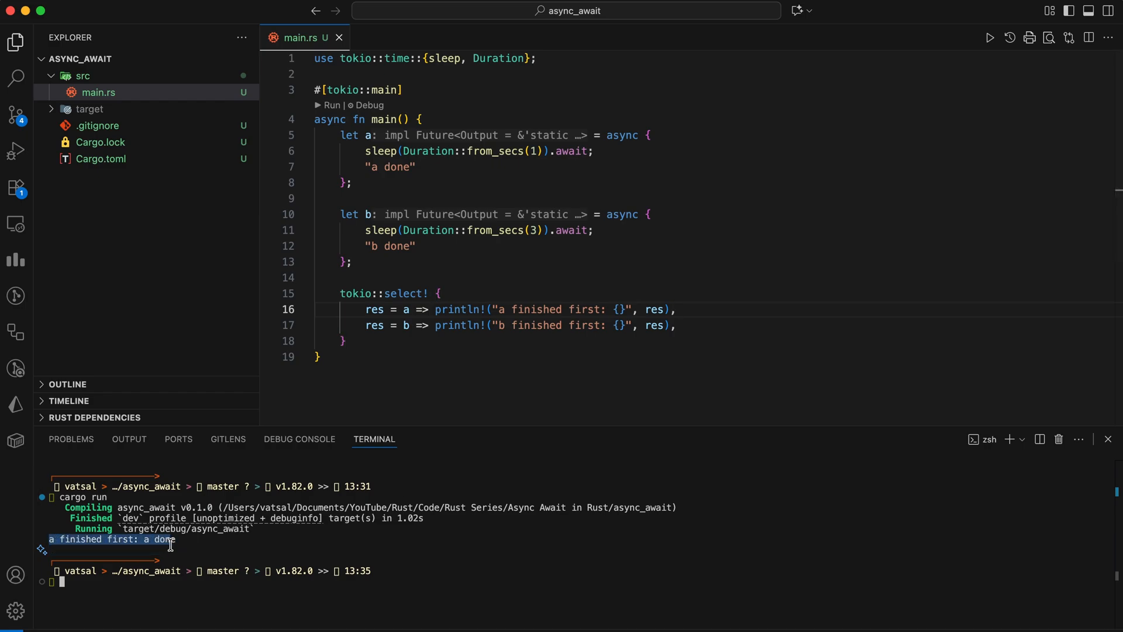
click(433, 352)
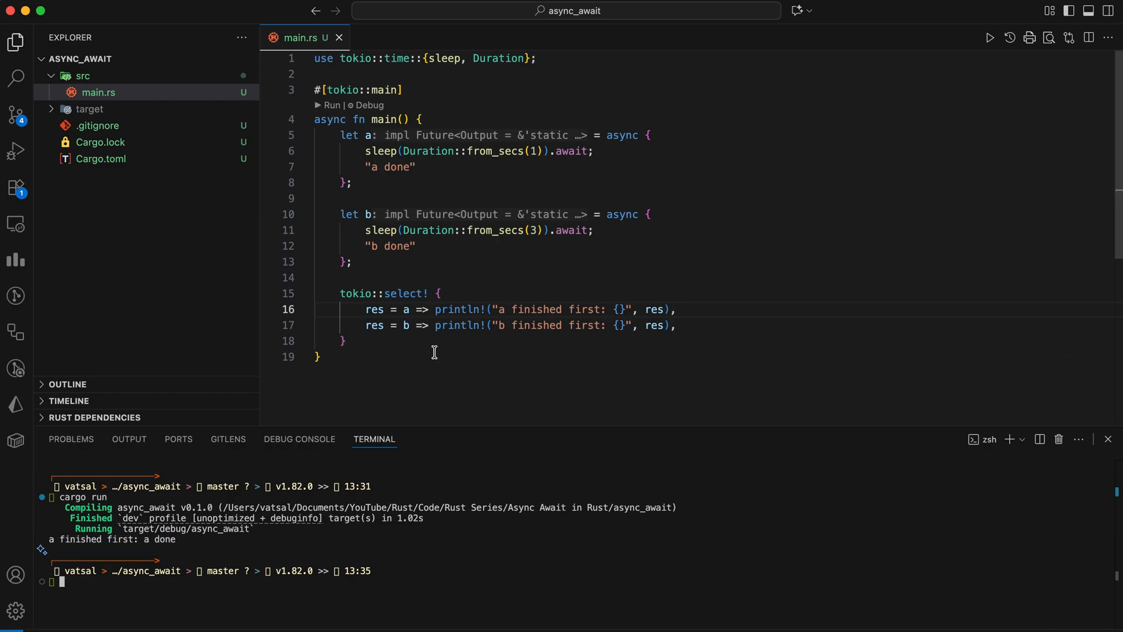